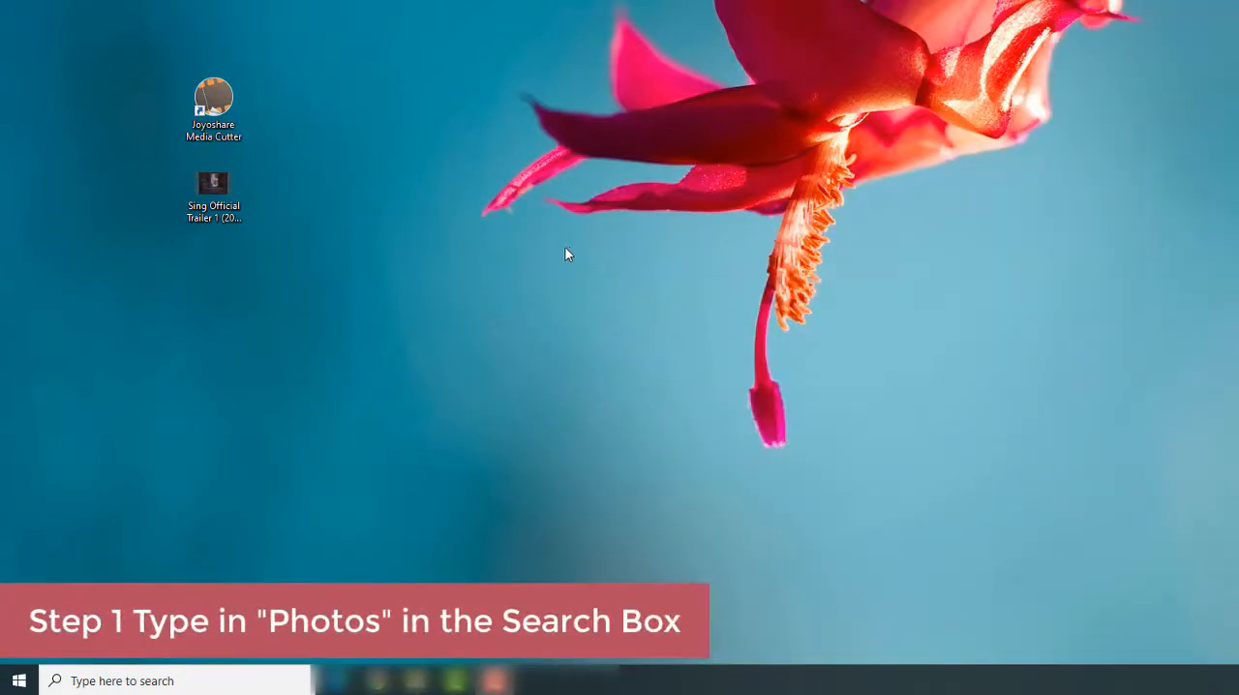
- Search Windows for "photo" to bring up the Photos app as the best match
click(145, 681)
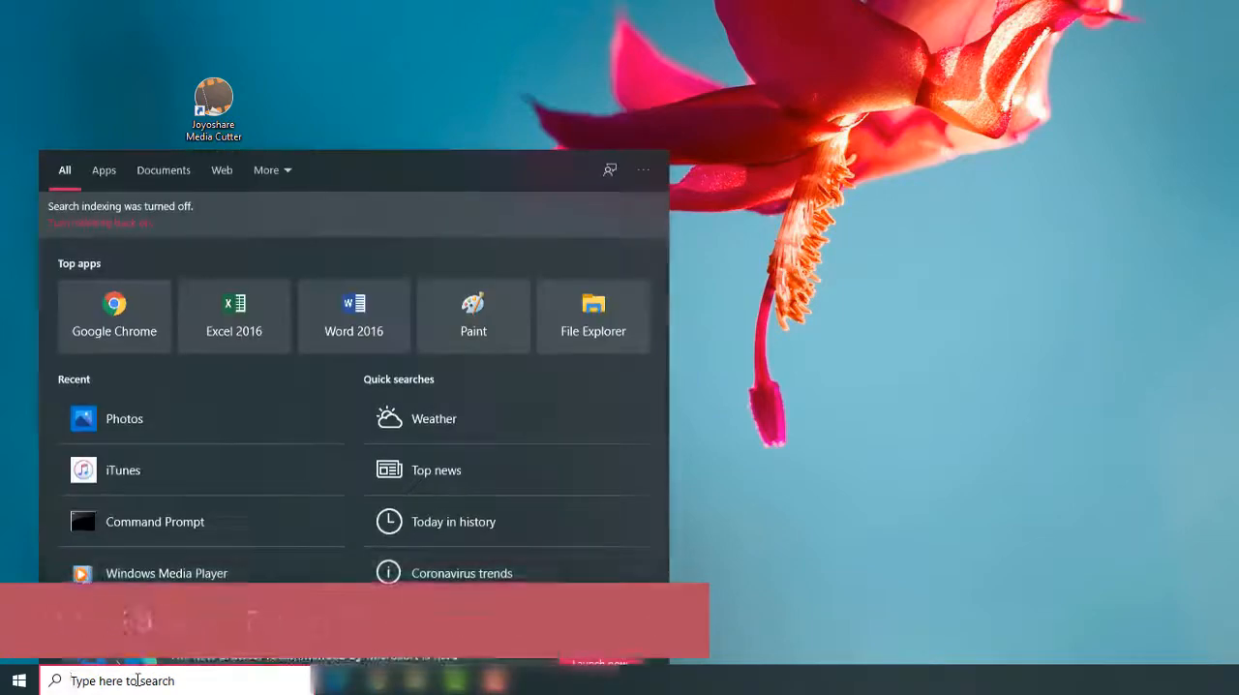
text(photo)
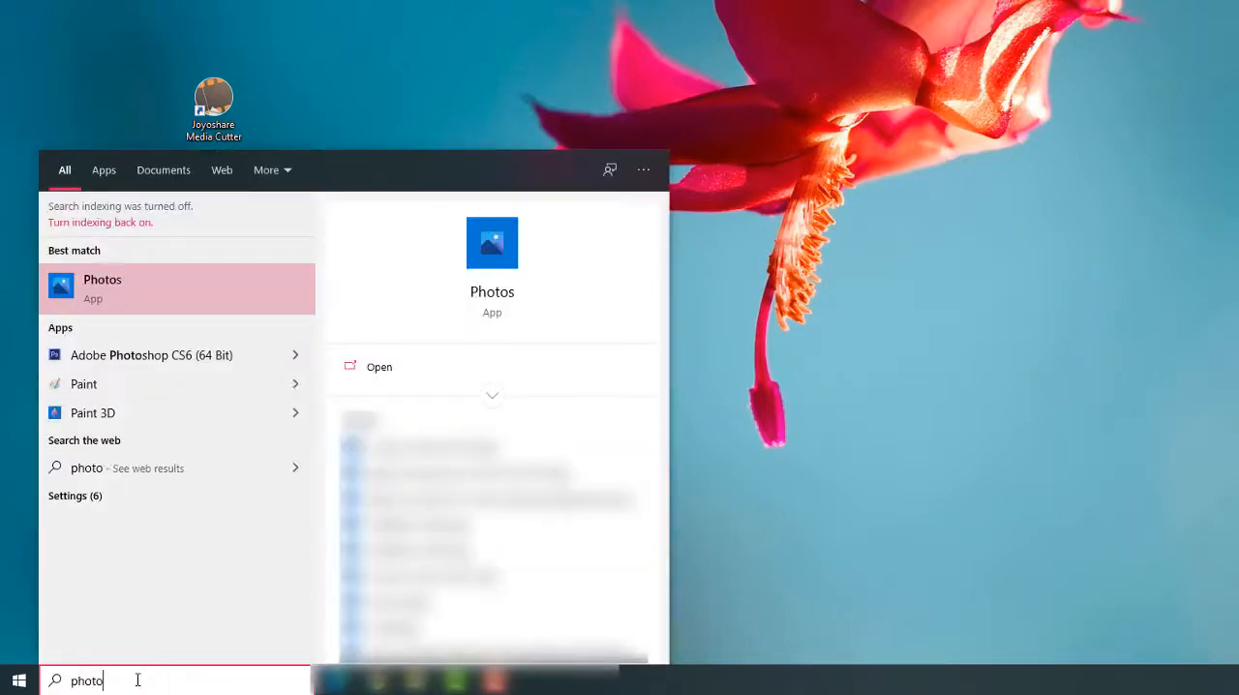
mouse_move(95, 308)
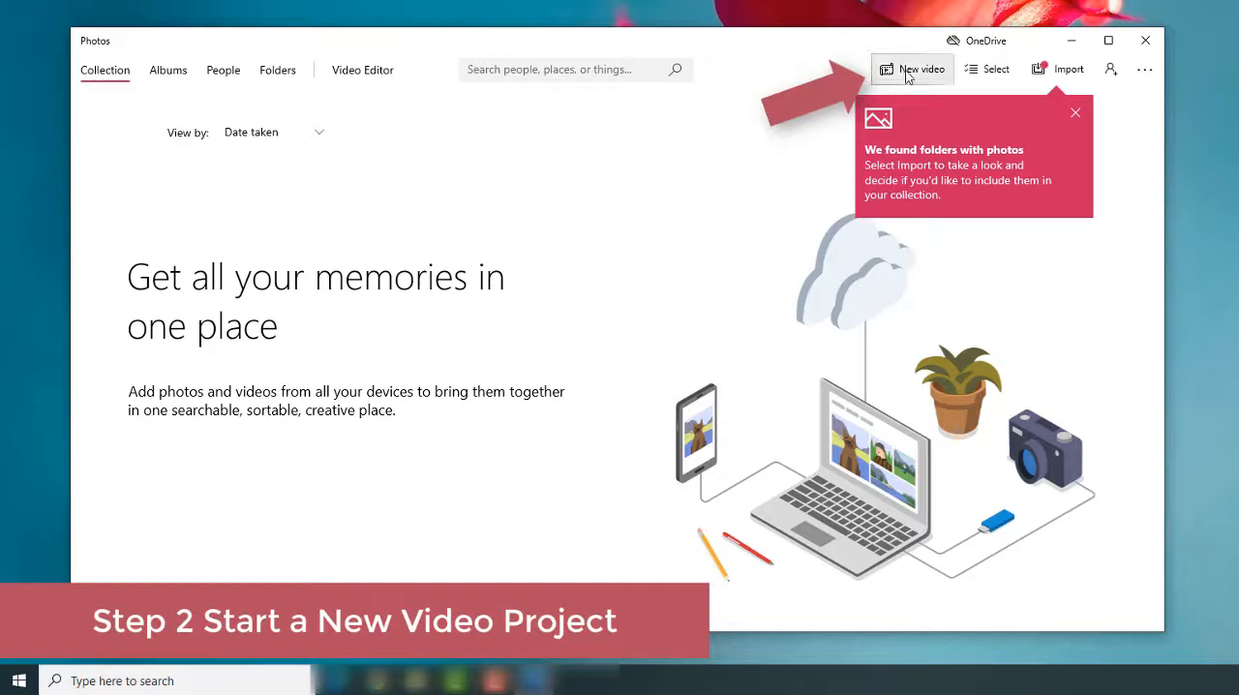
mouse_move(921, 69)
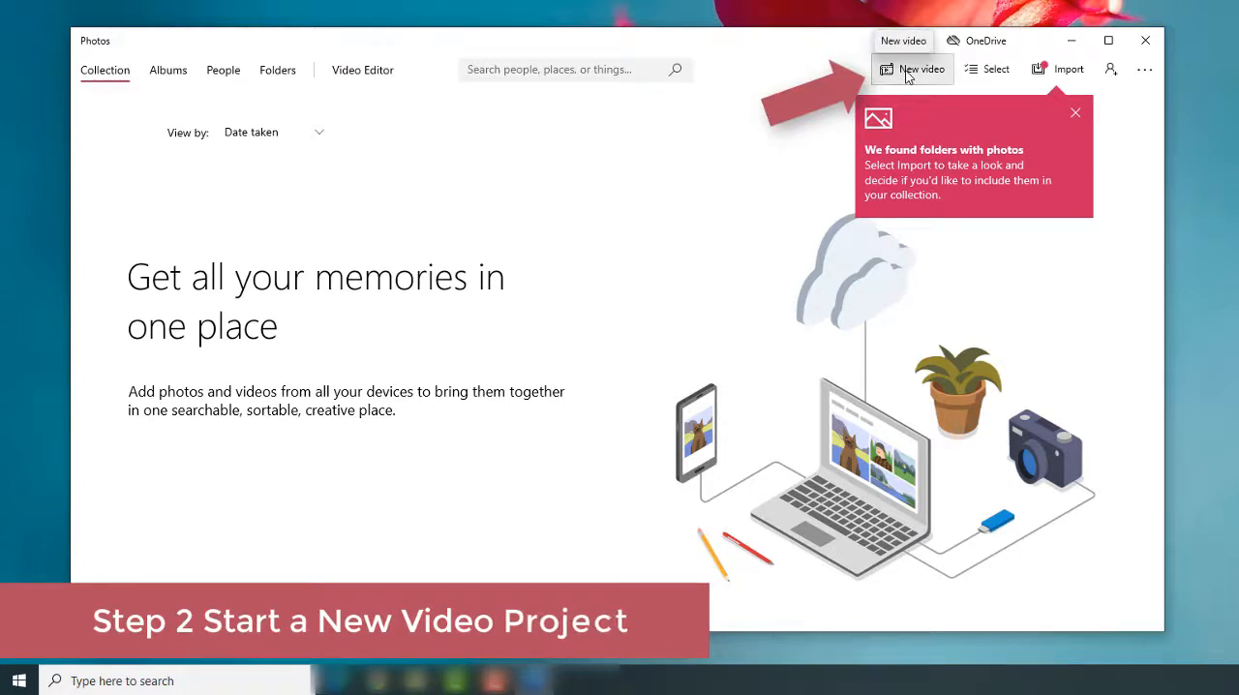
- Create a new blank video project named "Sing"
click(921, 70)
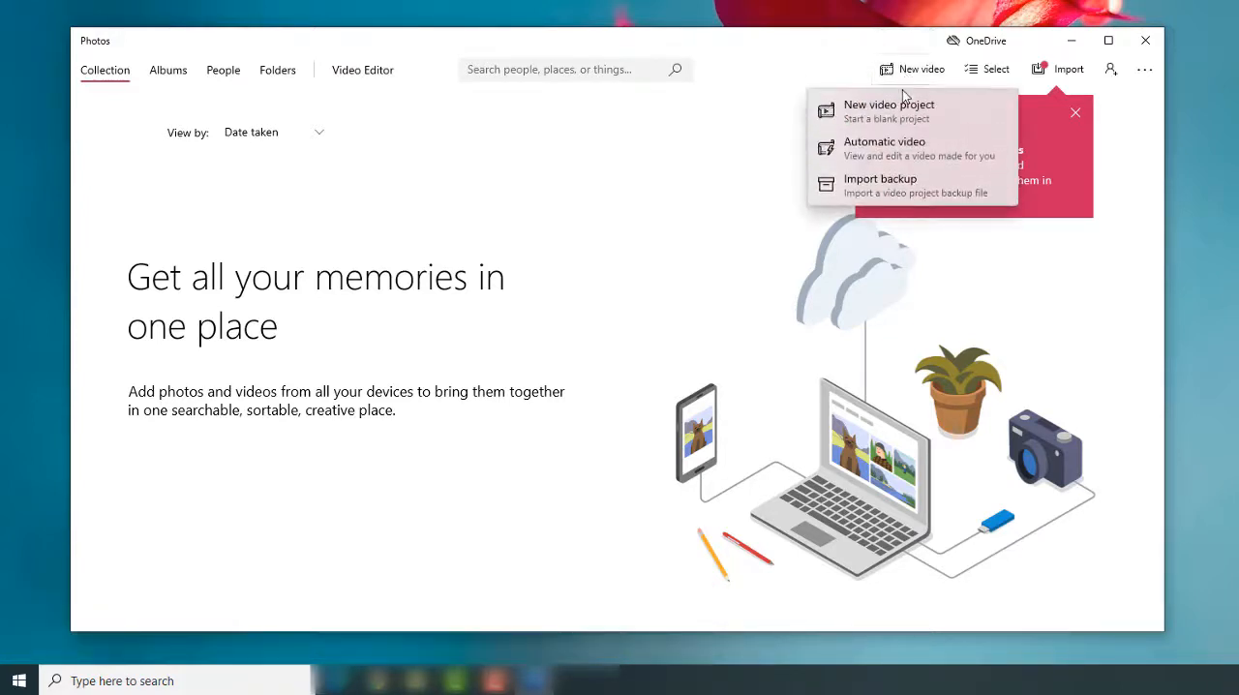
click(887, 105)
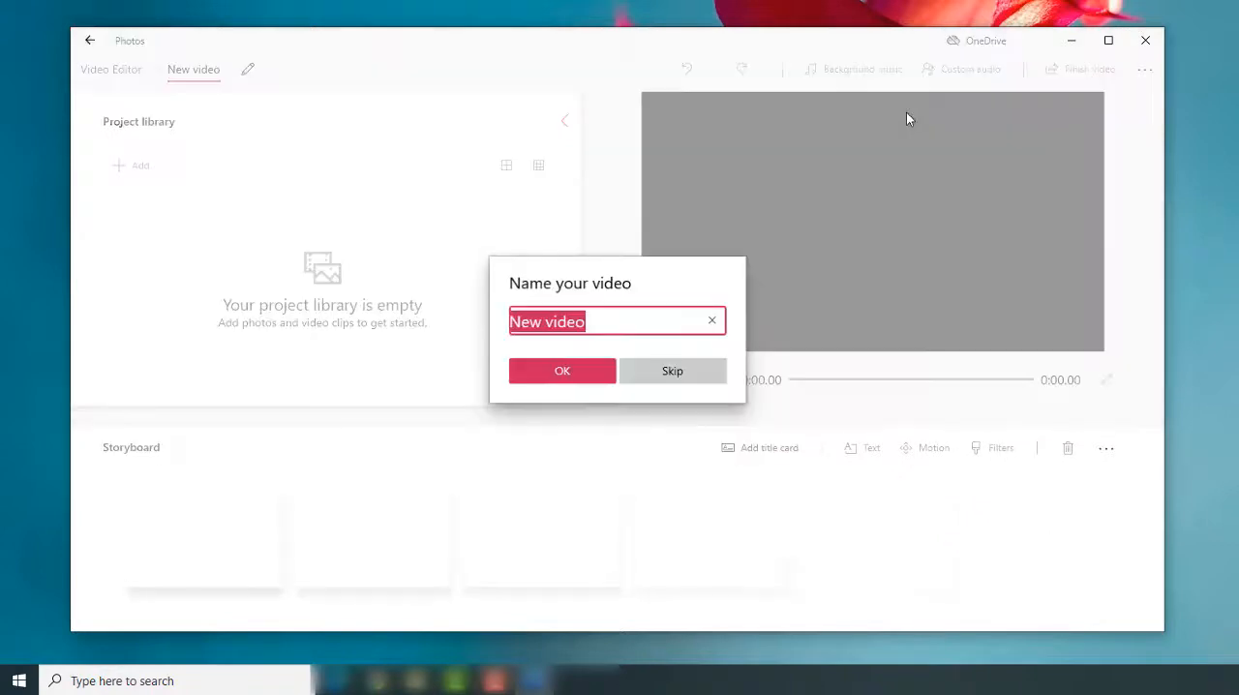
text(Sing)
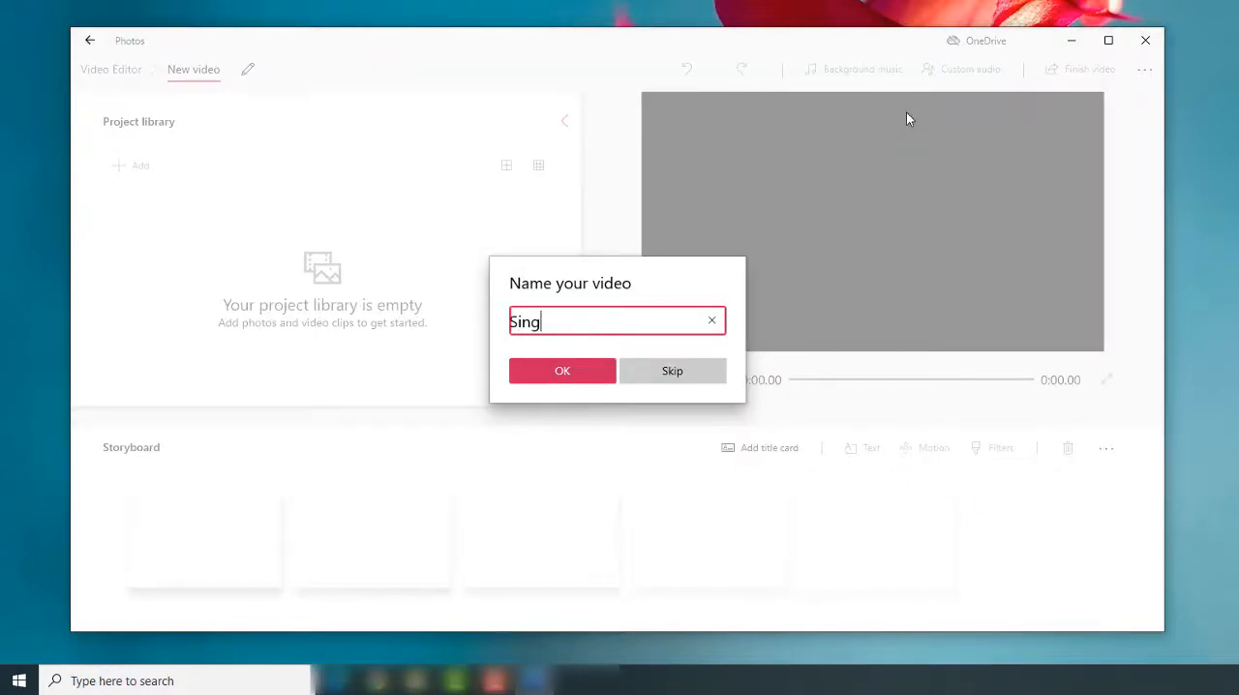
click(562, 372)
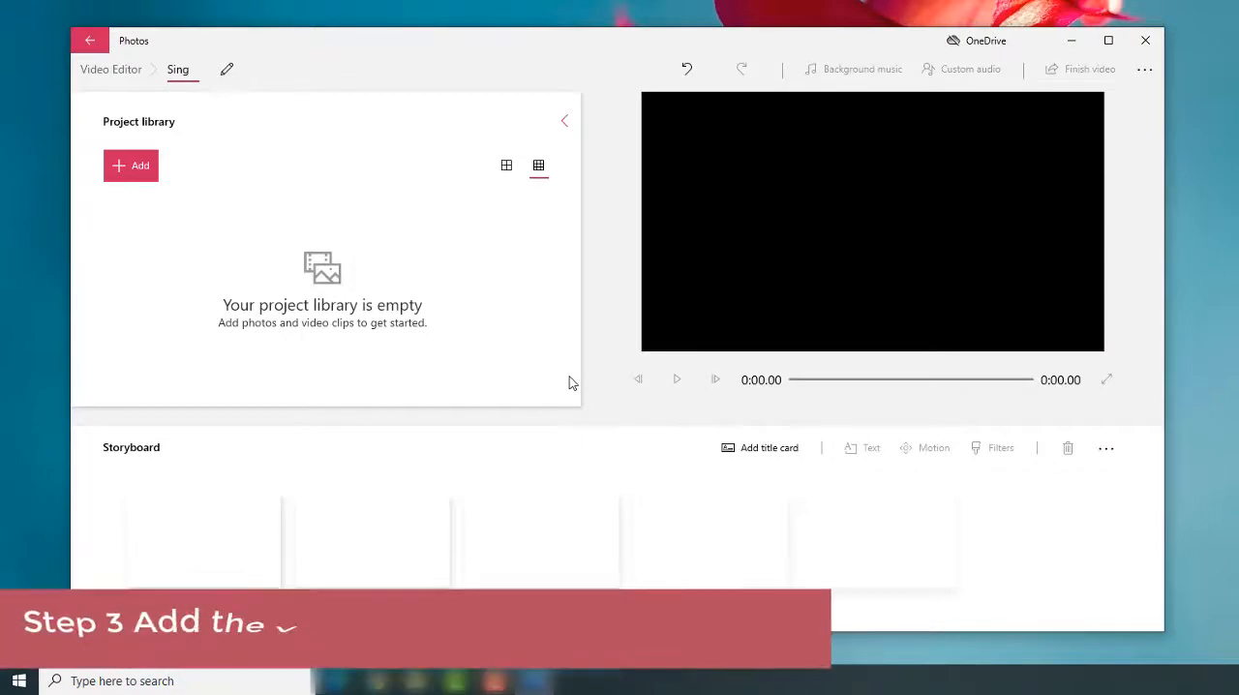
mouse_move(140, 166)
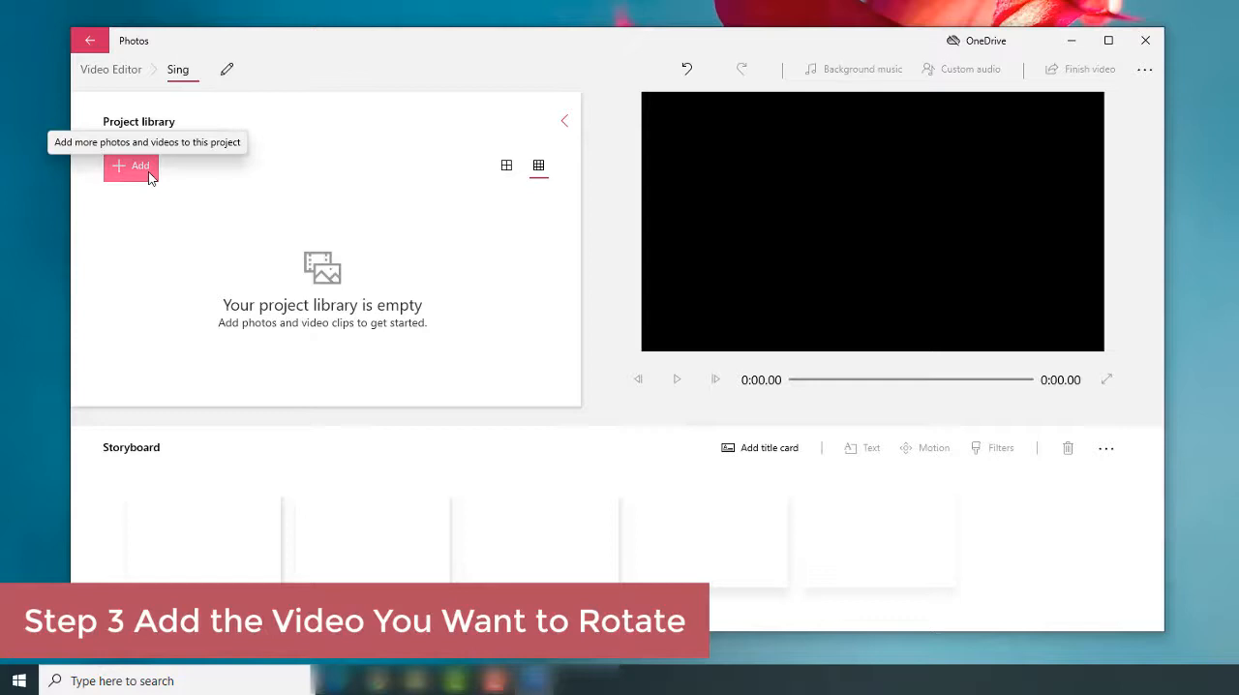
- Import the Sing Official Trailer file from the Desktop into the project library
click(131, 167)
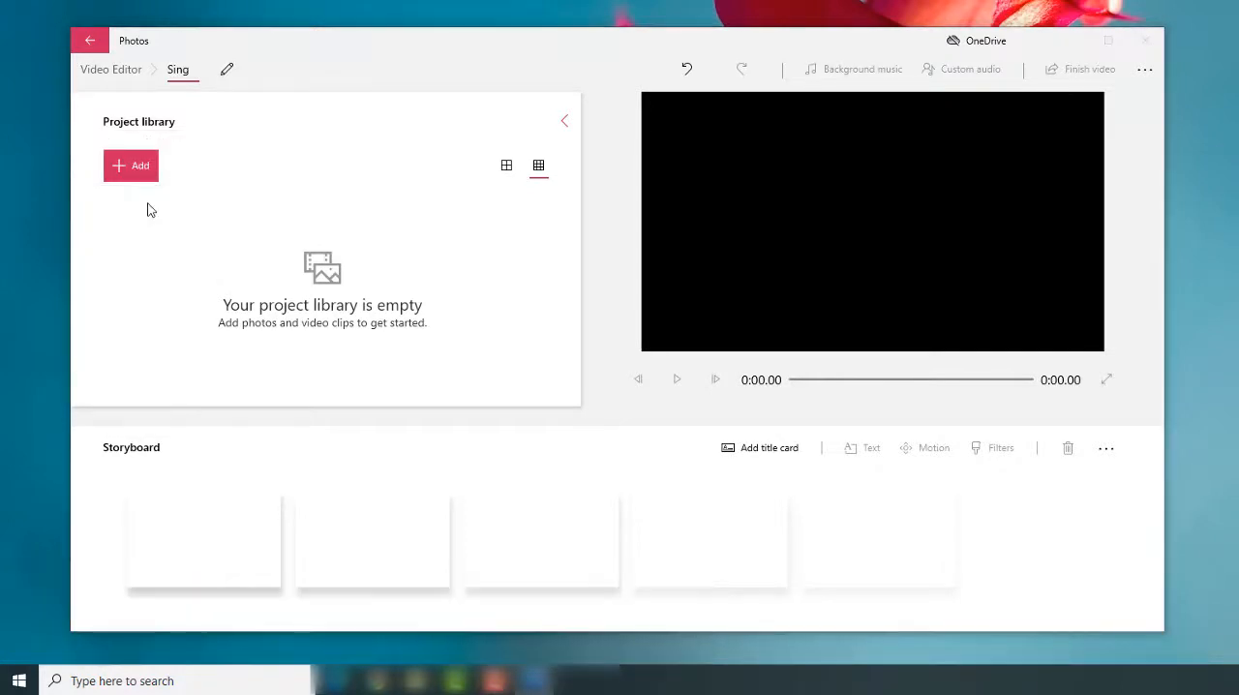
click(131, 164)
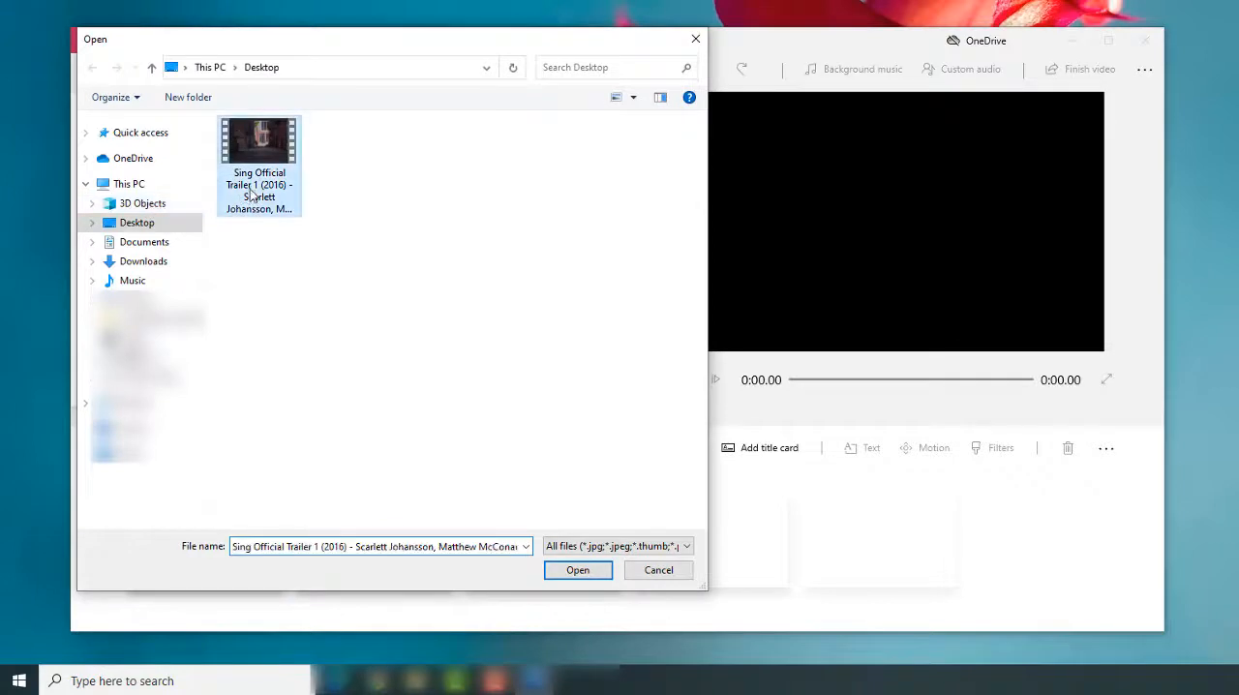
click(577, 569)
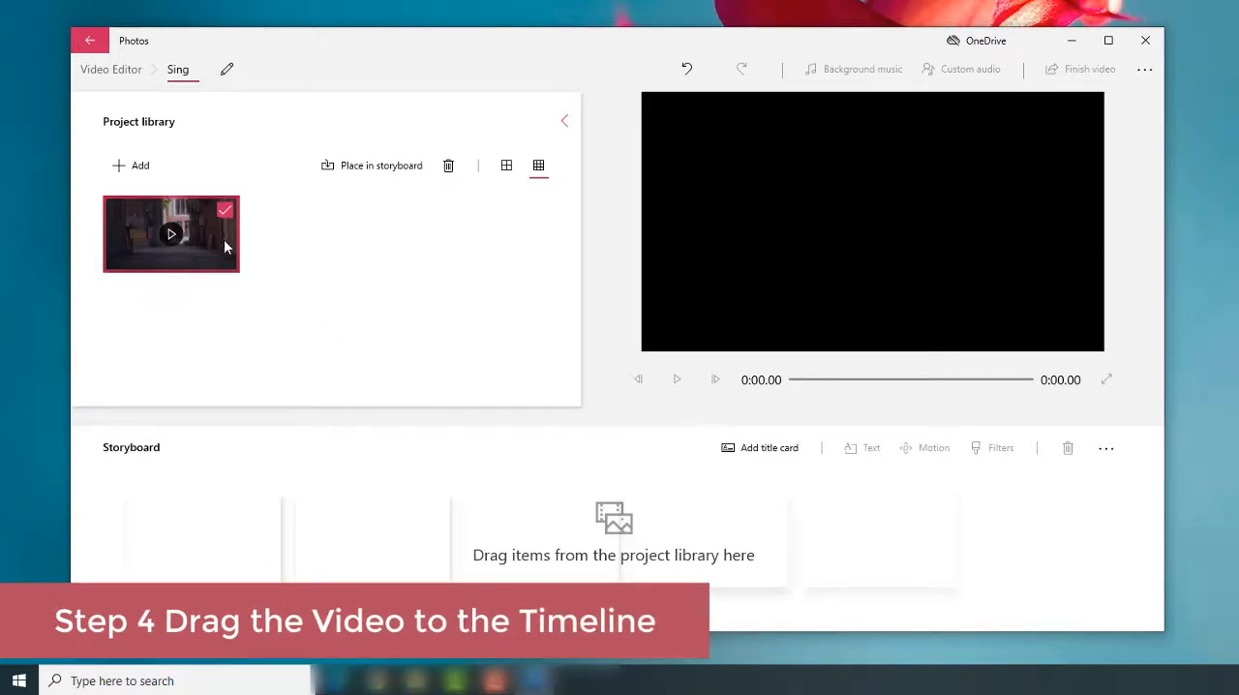
- Place the trailer on the storyboard and rotate it two quarter turns so it previews upside down
drag(170, 232, 203, 534)
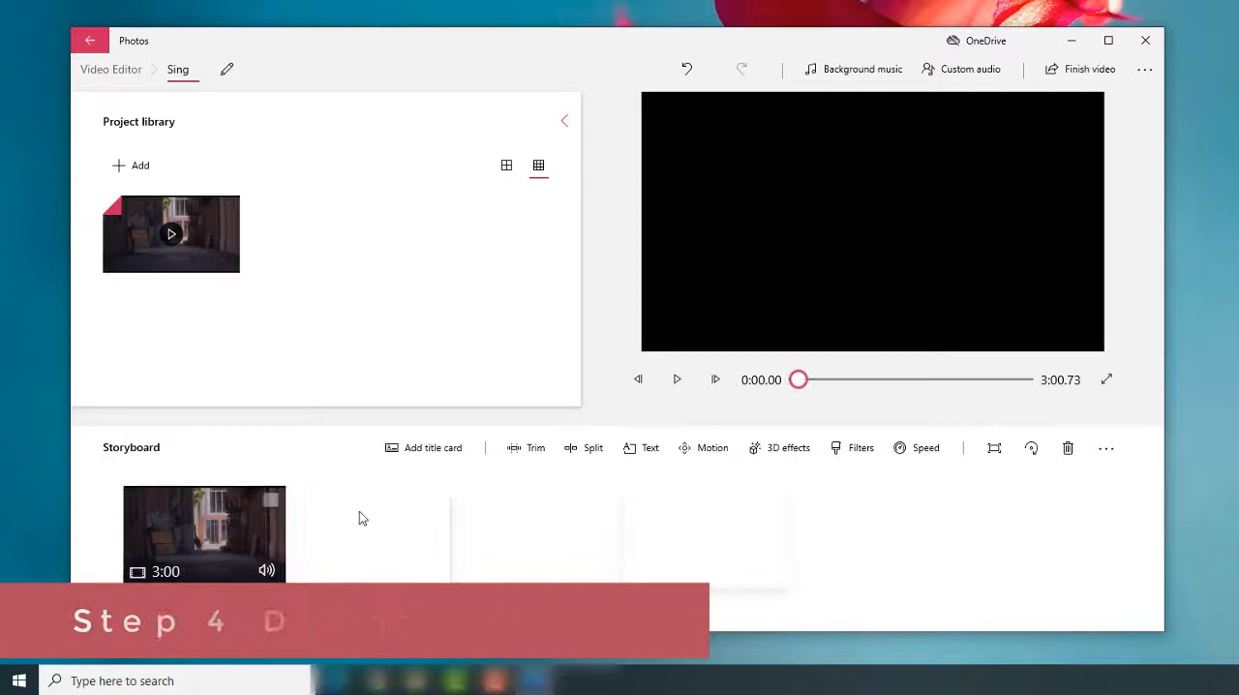
click(678, 379)
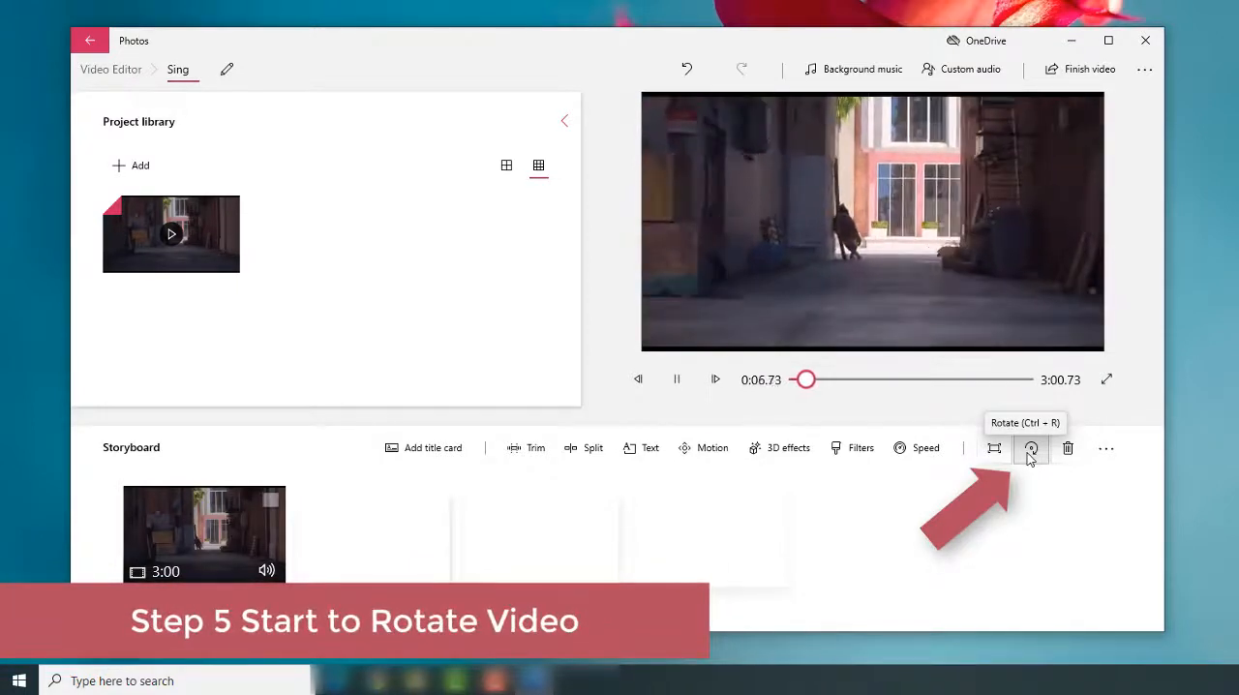
click(1030, 447)
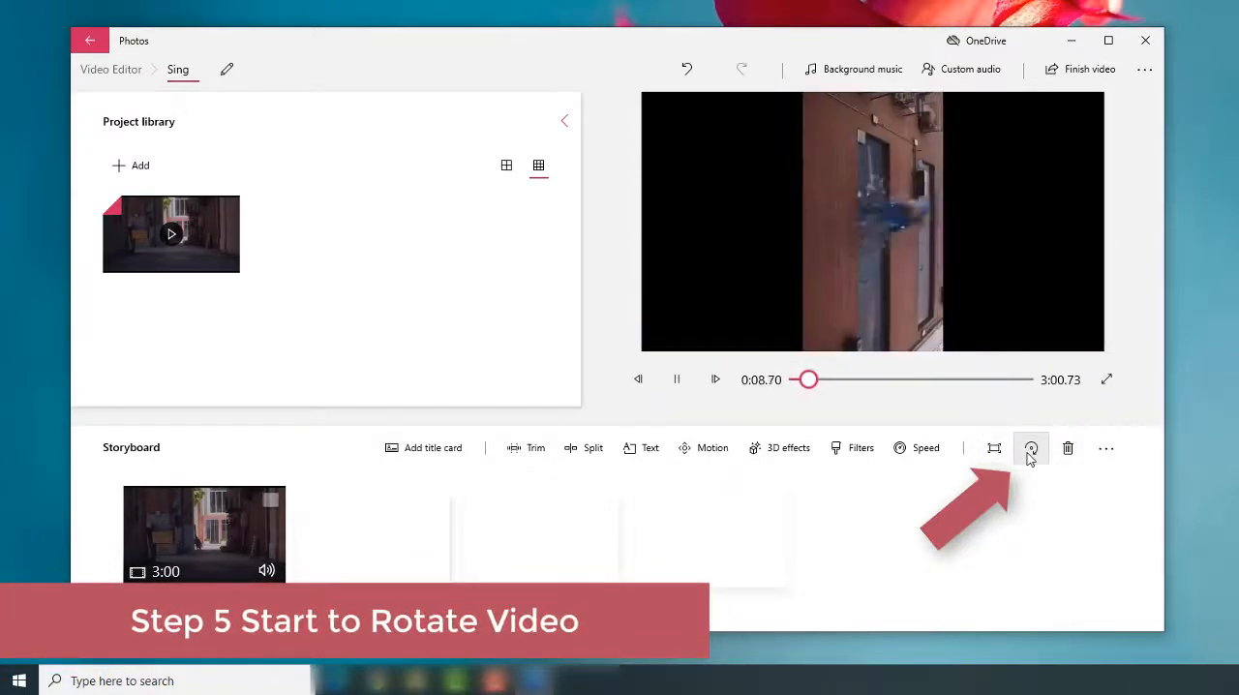
click(1030, 447)
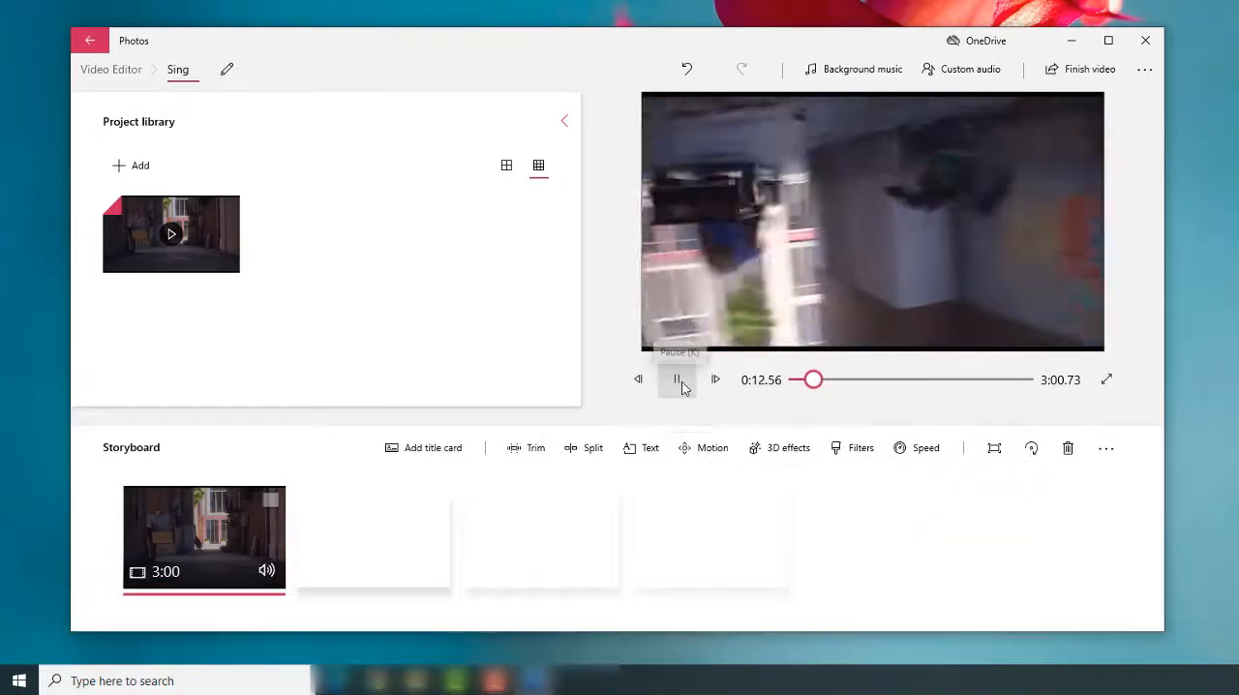
click(678, 380)
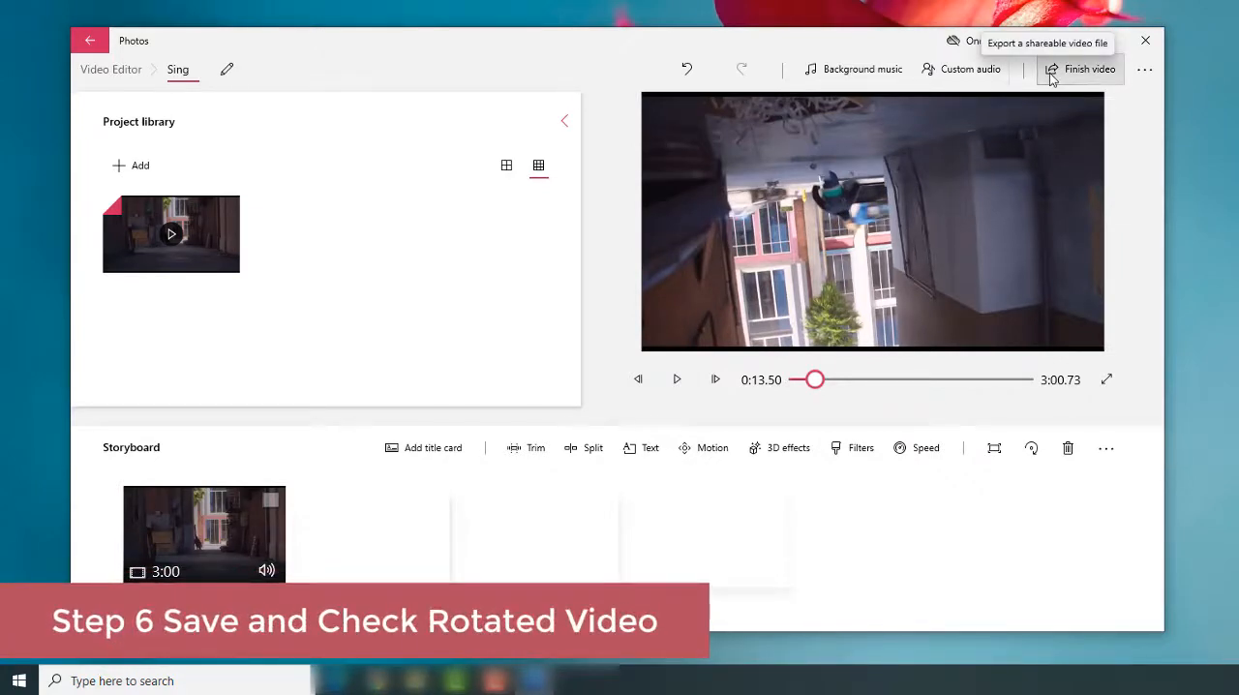
- Finish the video at High 1080p quality and export it
click(1080, 70)
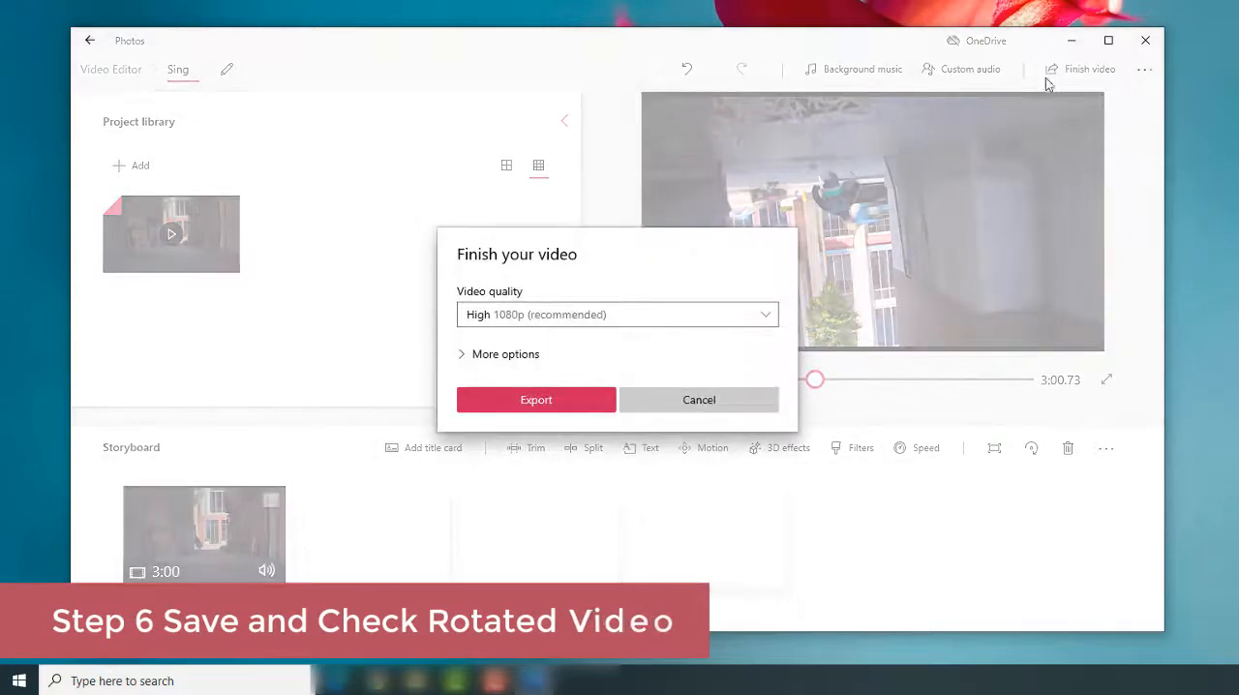
click(616, 313)
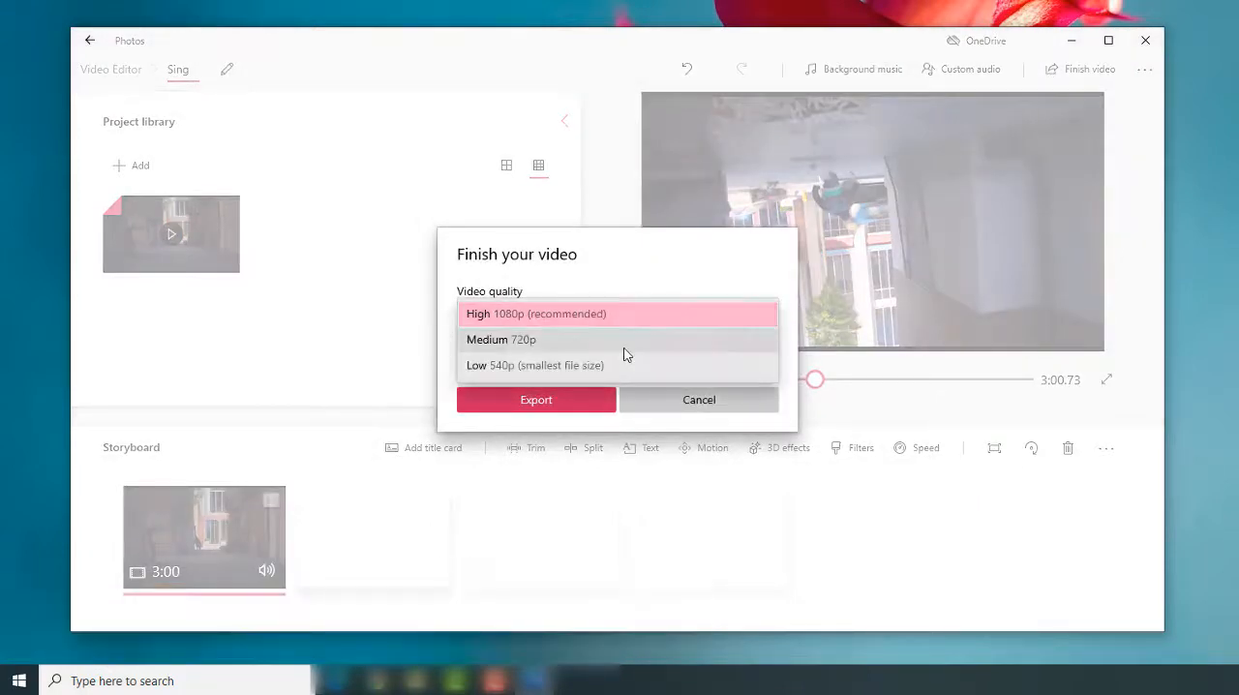
click(617, 314)
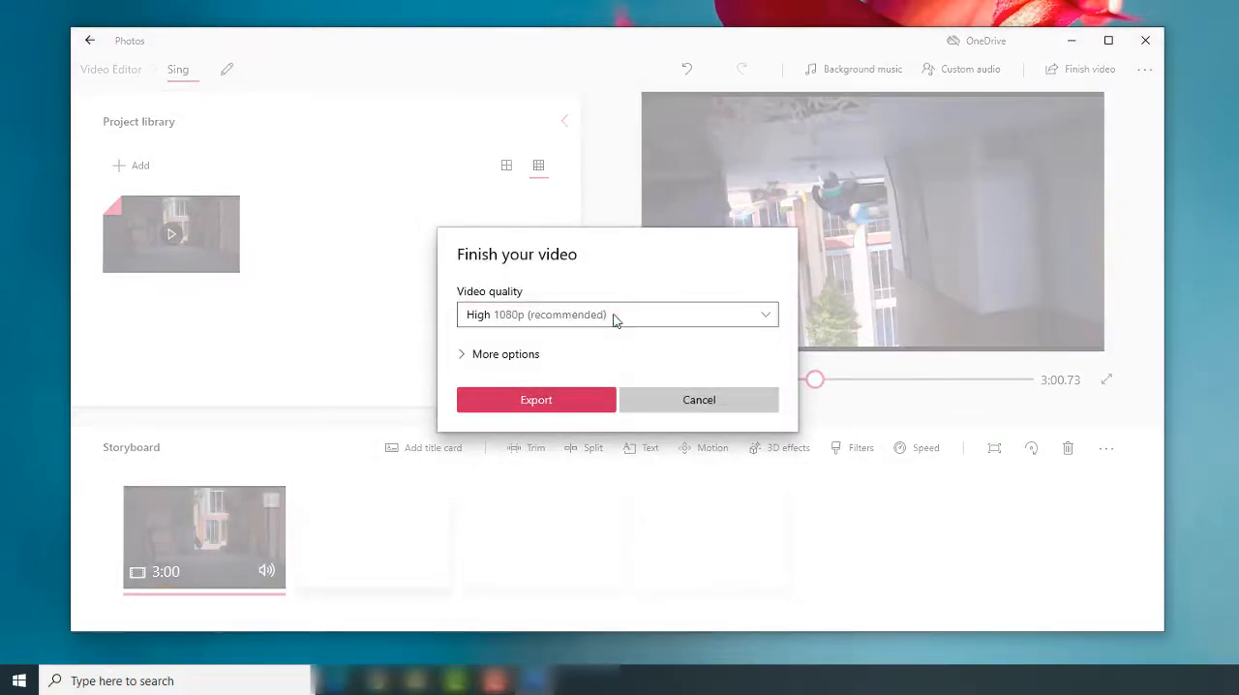
click(505, 352)
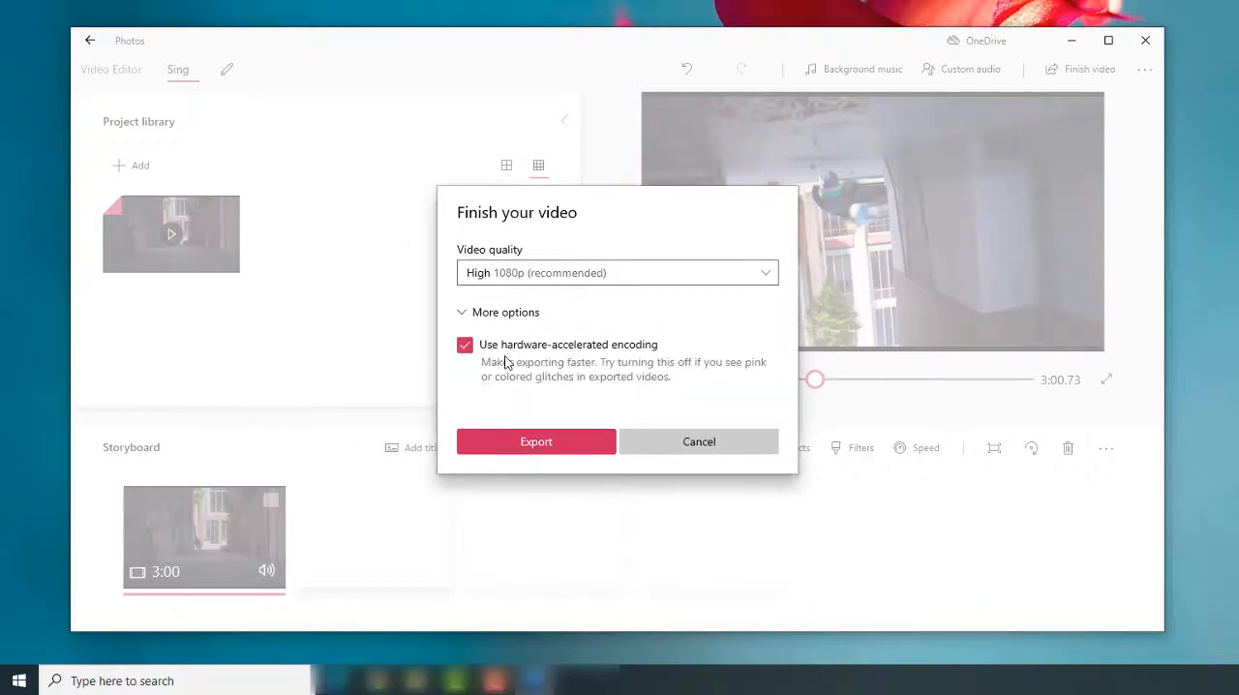
click(697, 442)
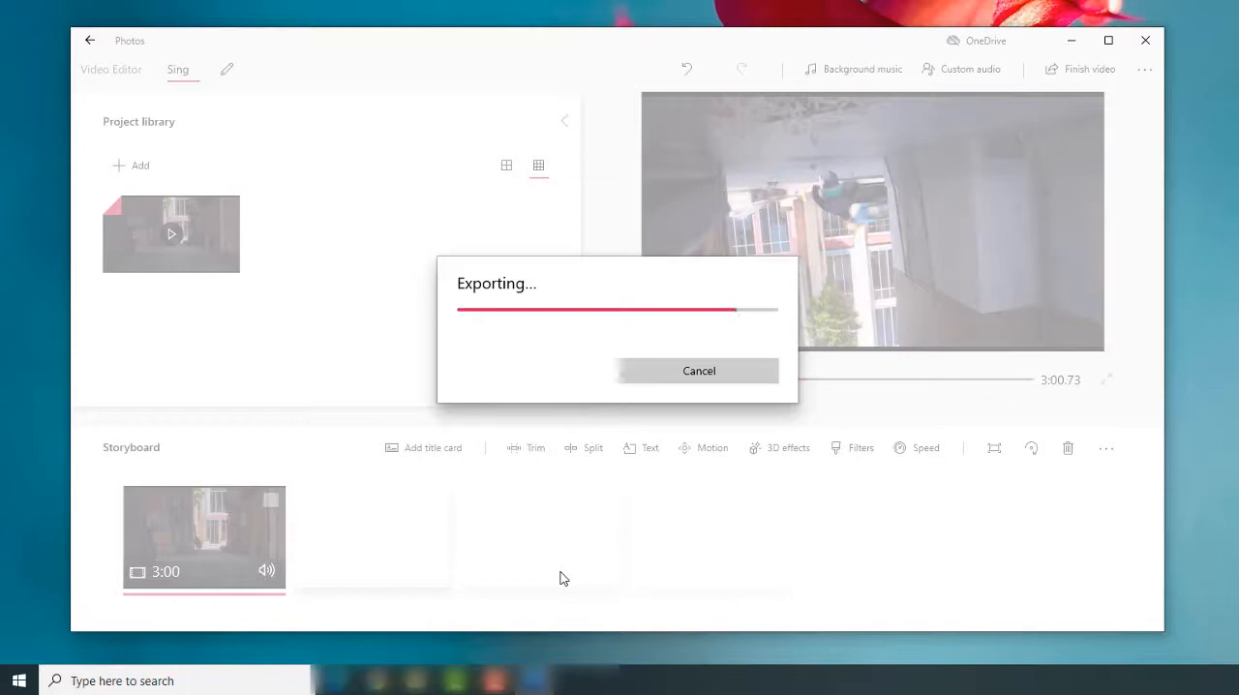
click(699, 372)
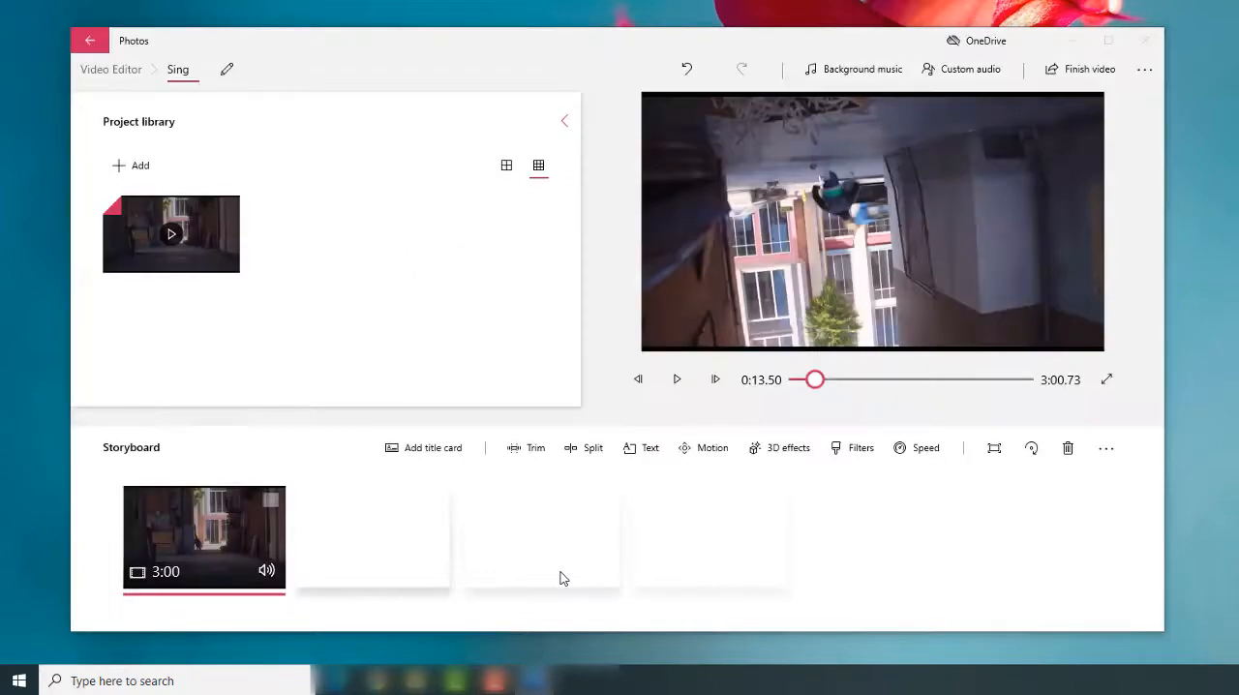
- Review the exported Sing.mp4 playing upside down, then close the Photos app
click(1080, 70)
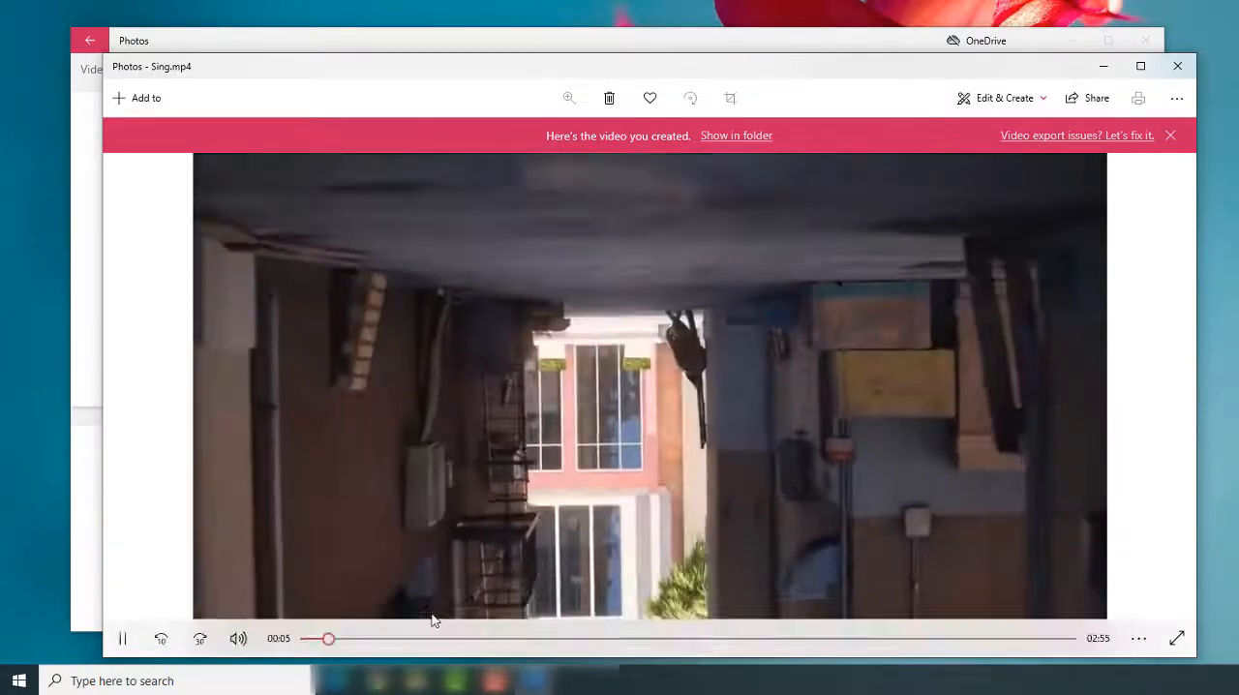
click(337, 639)
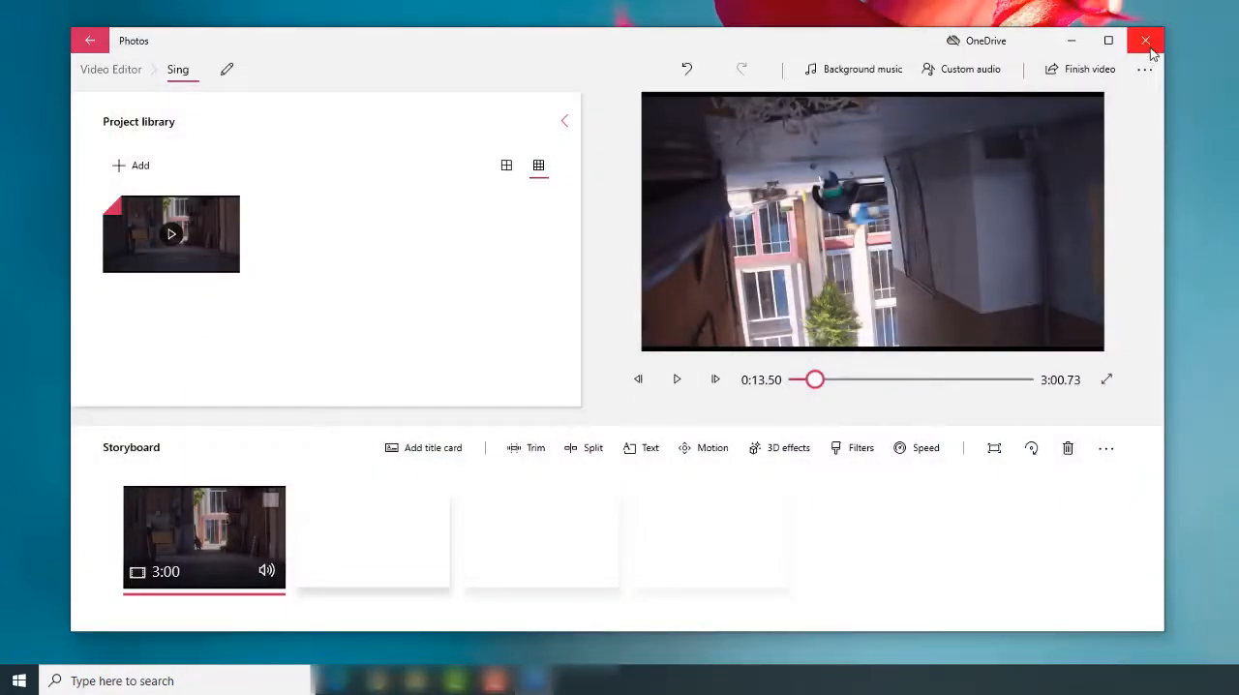
click(1146, 41)
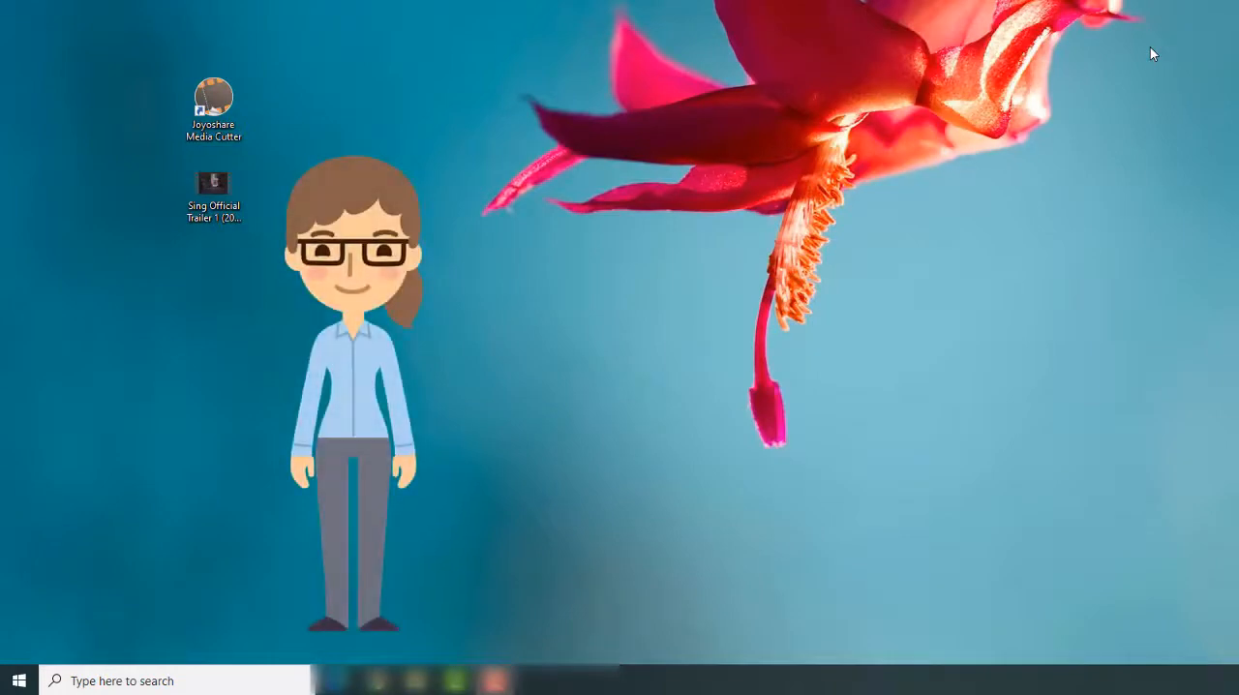
mouse_move(610, 263)
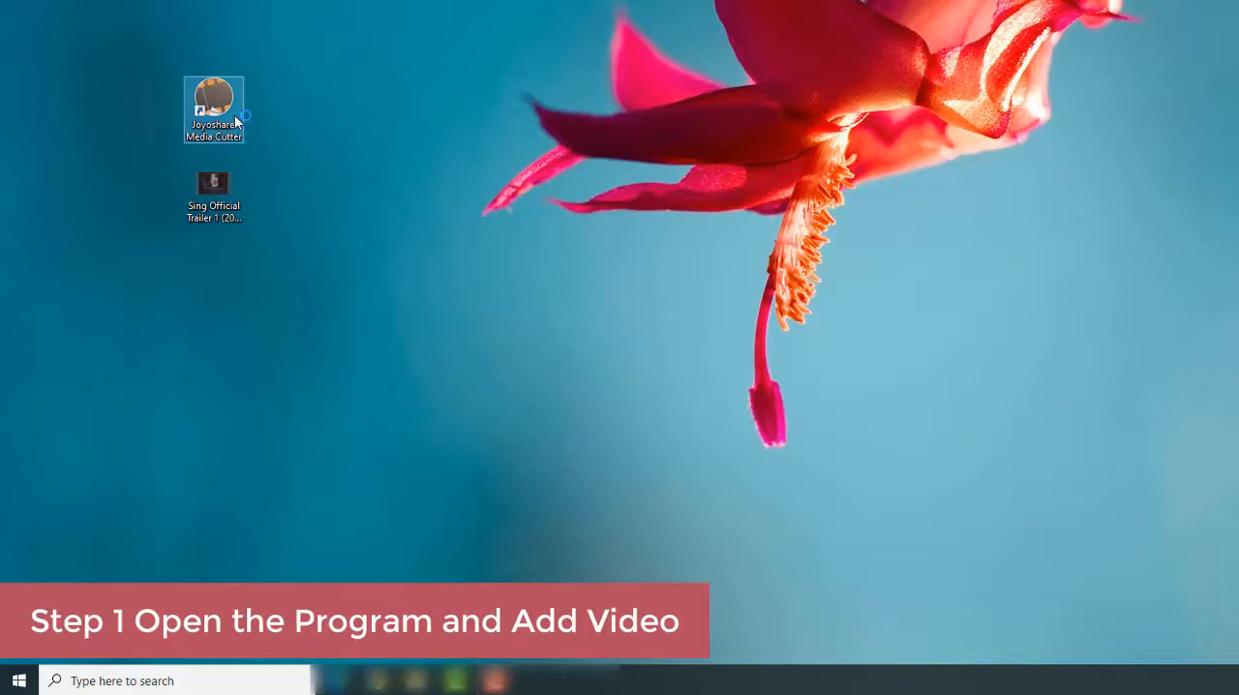
- Launch Joyoshare Media Cutter from its desktop shortcut
double_click(213, 111)
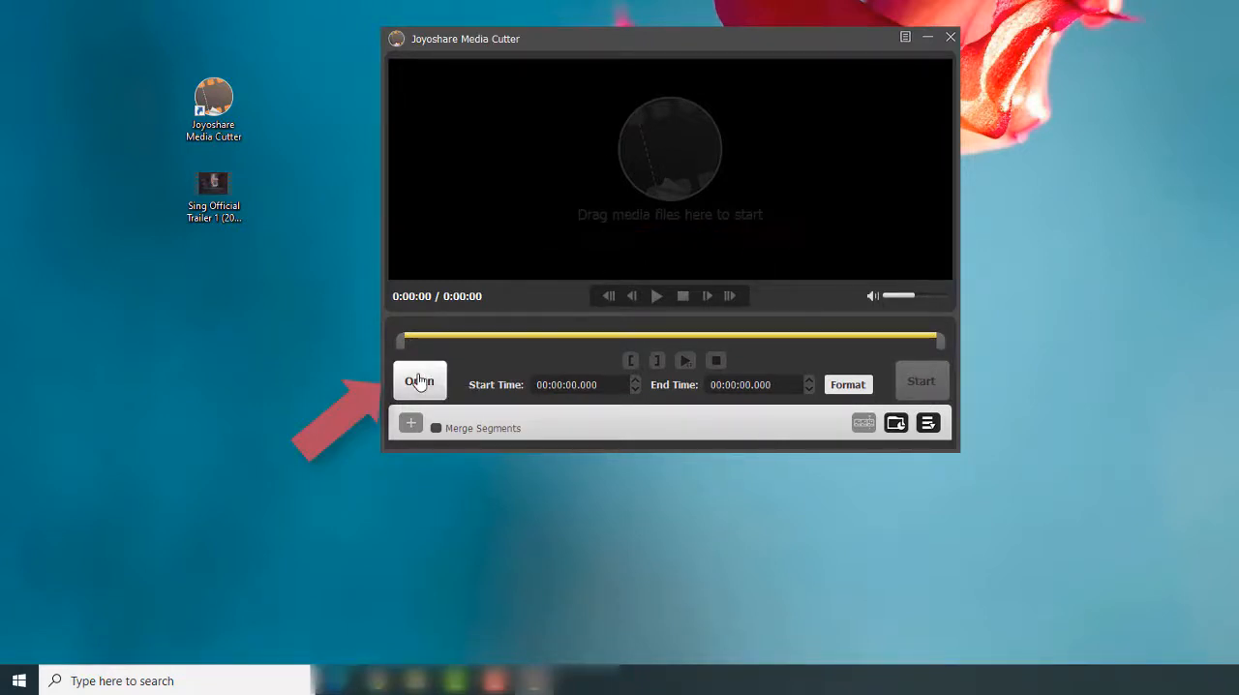
- Load the Sing trailer into the cutter and bring up its editing window
click(418, 379)
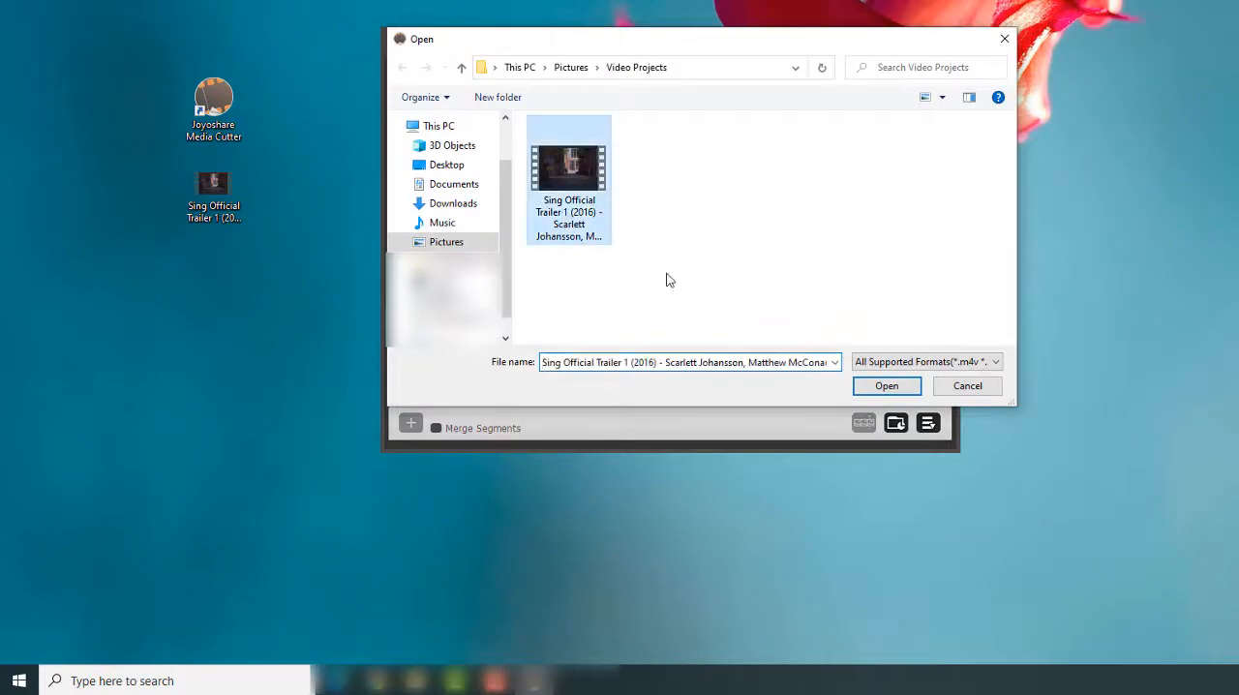
click(886, 385)
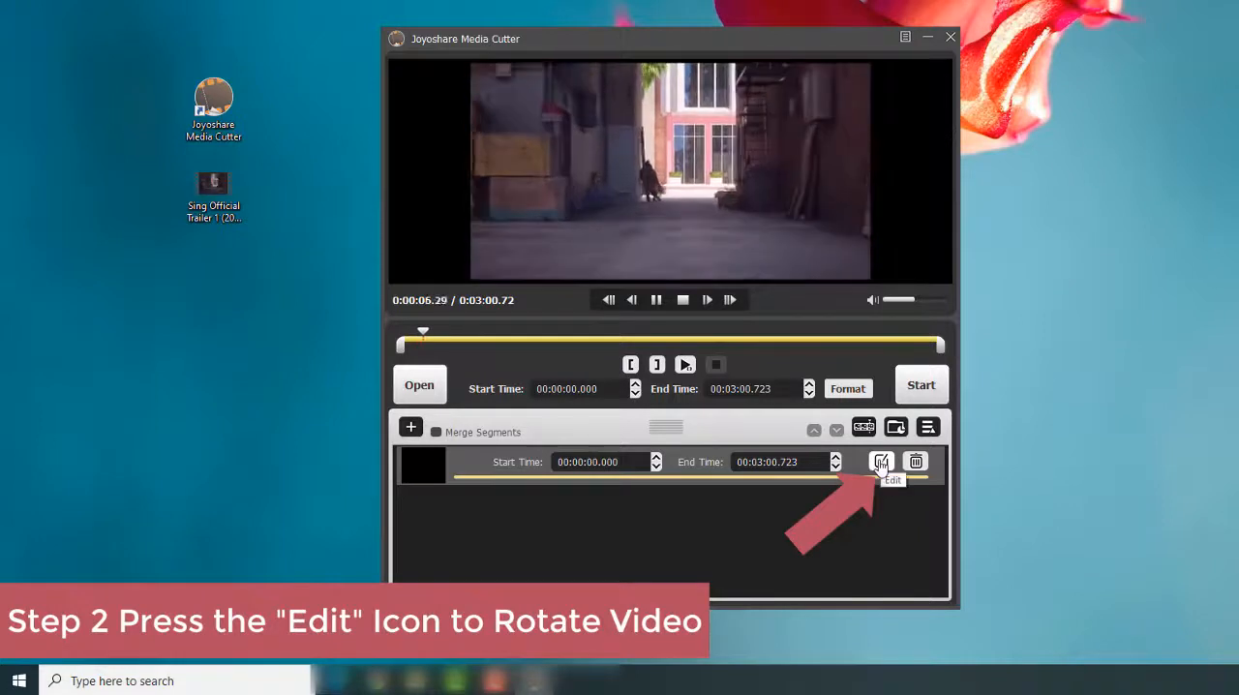
click(881, 460)
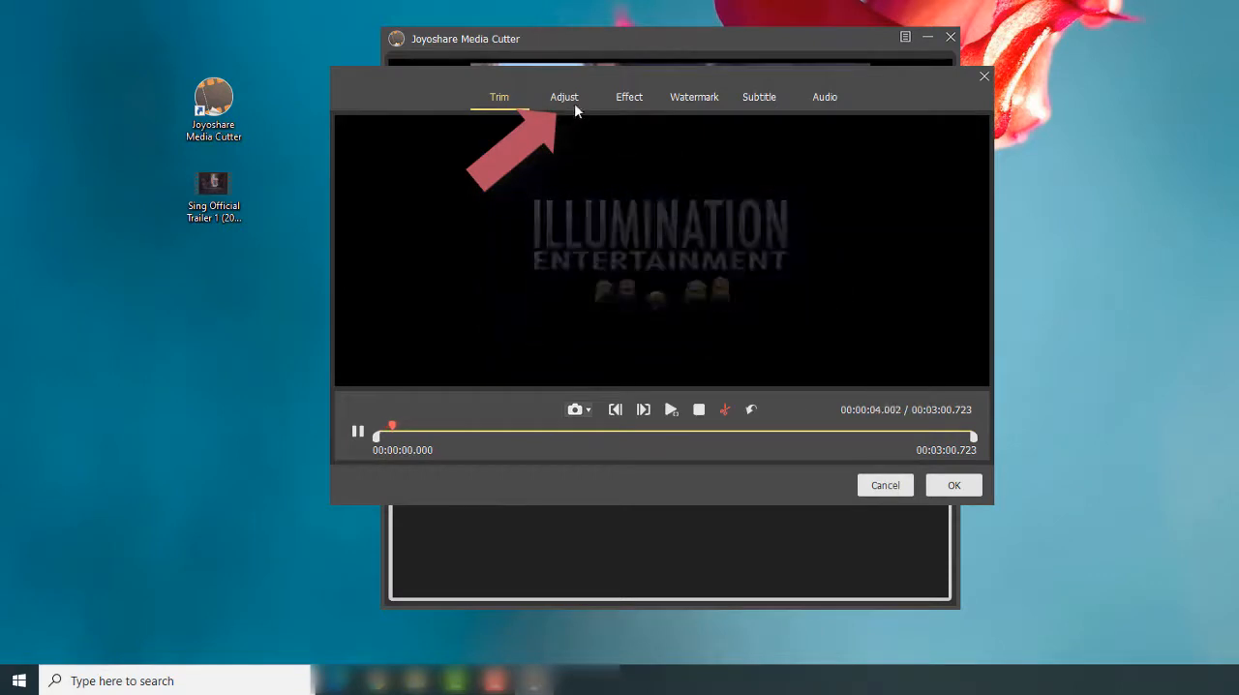
- Rotate the trailer upside down in the Adjust settings and confirm with OK
click(565, 97)
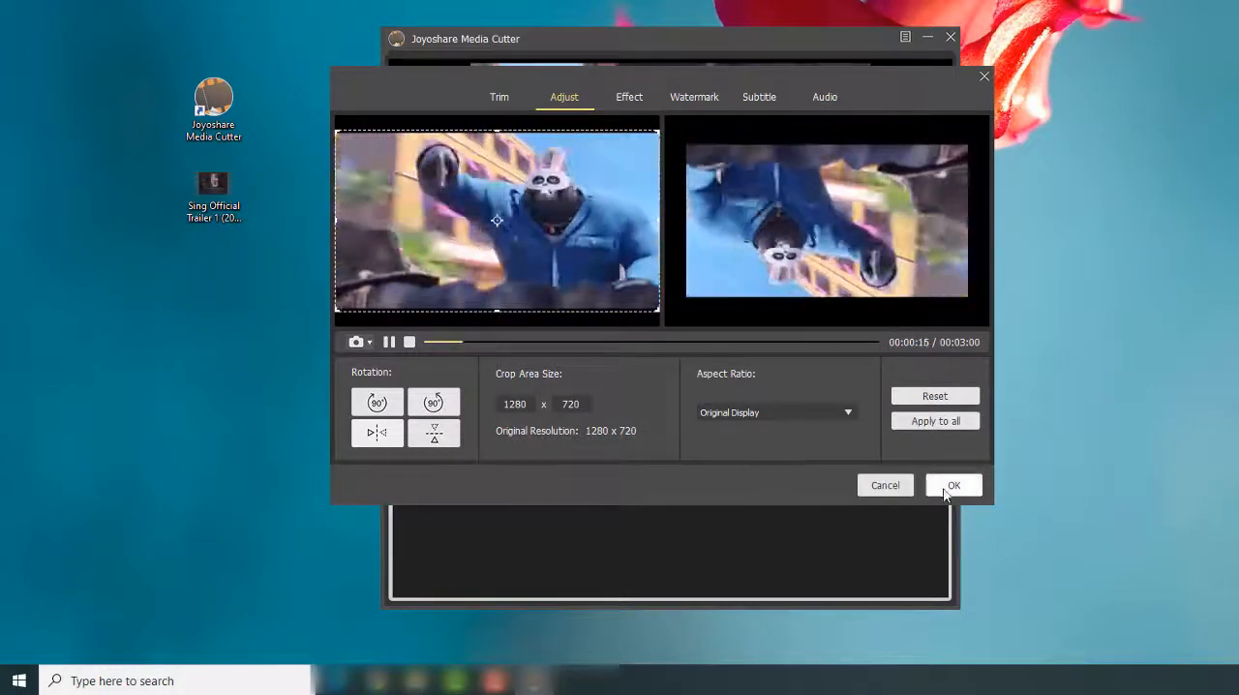
click(952, 484)
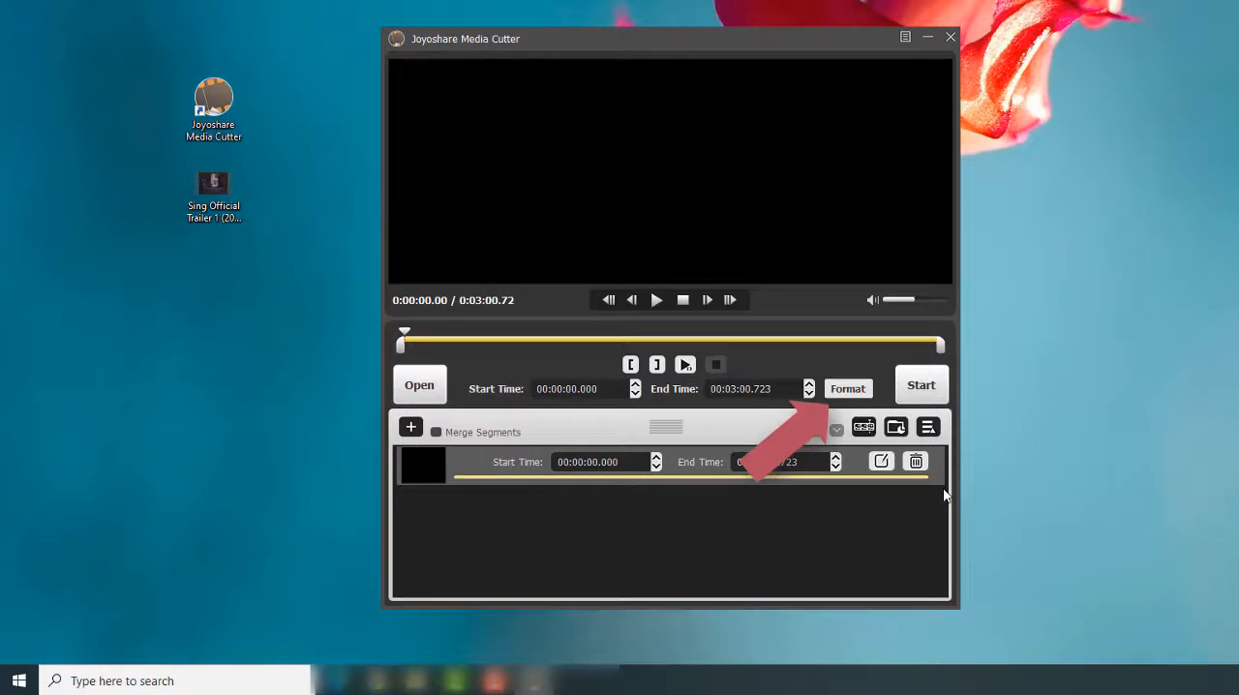
- Show the output formats and settle on the customizable encoding mode over high-speed
click(848, 388)
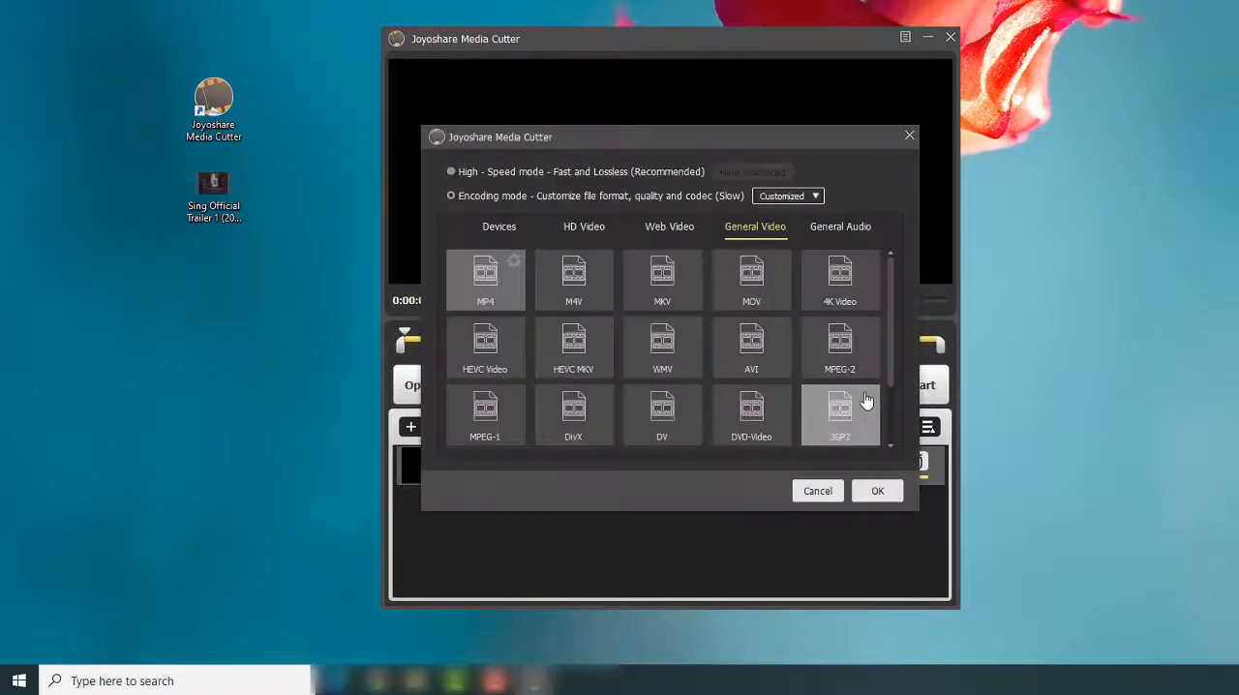
click(452, 170)
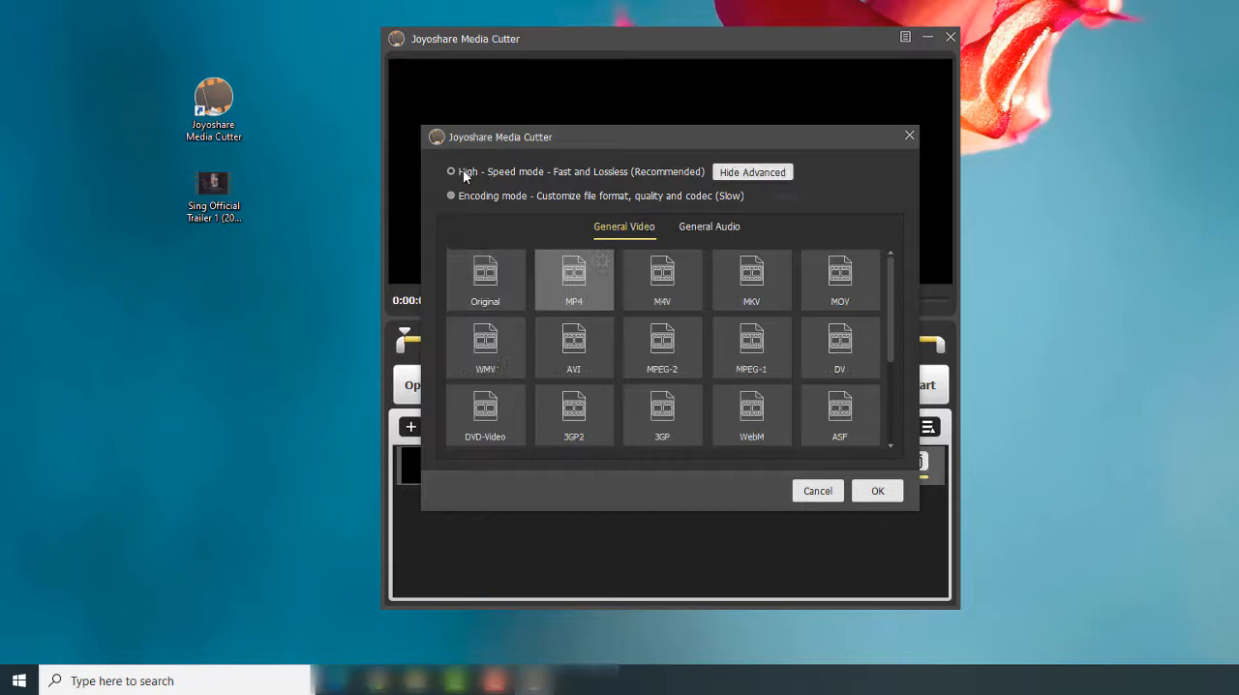
click(451, 196)
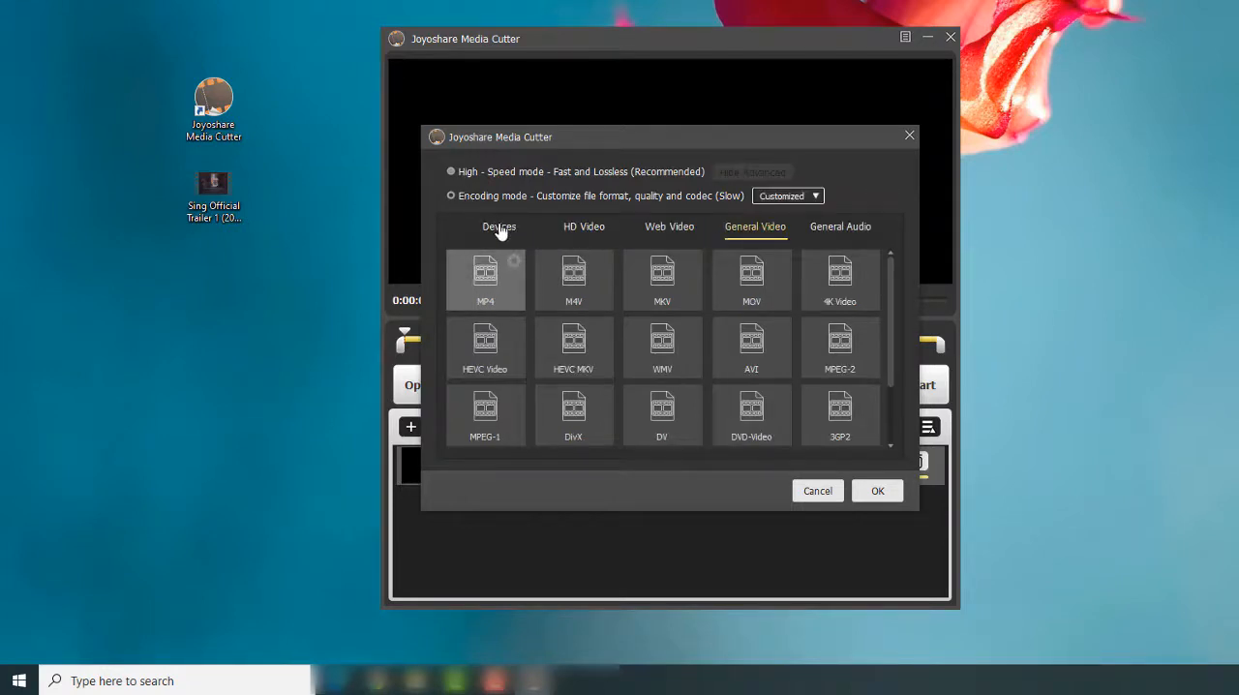
- Browse Devices, HD Video, Web Video and General Audio presets, ending on General Video MP4
click(500, 226)
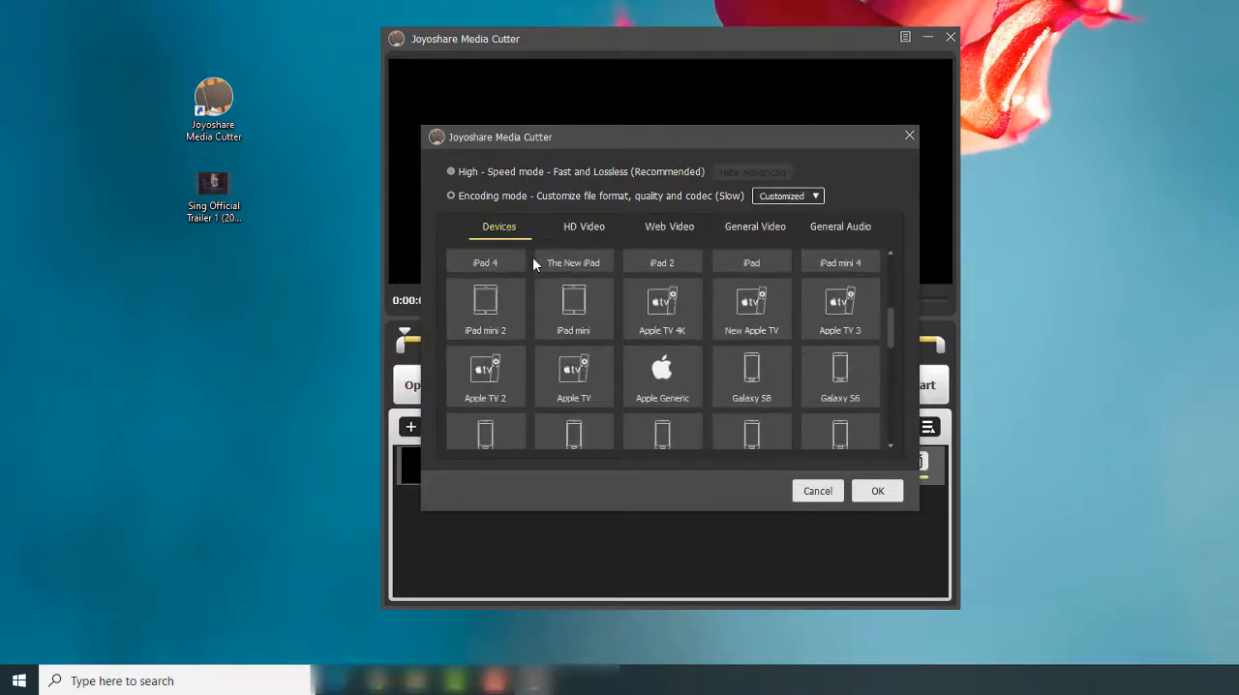
scroll(down, 3)
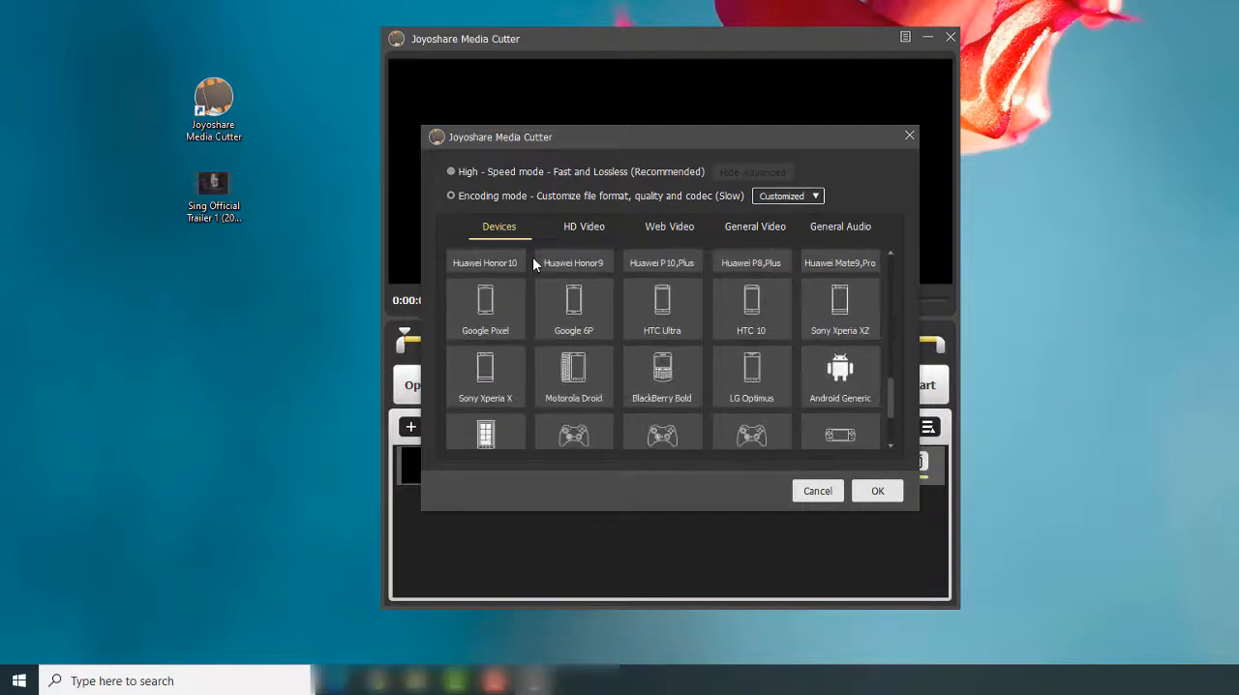
click(585, 226)
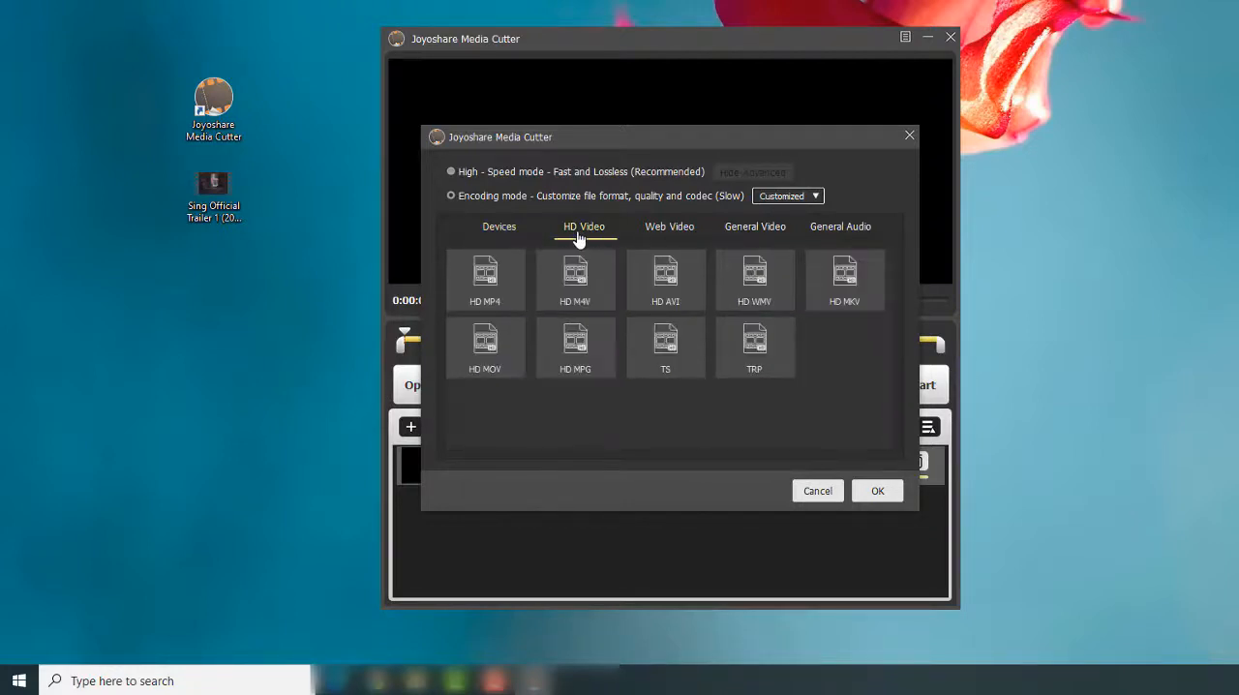
click(670, 226)
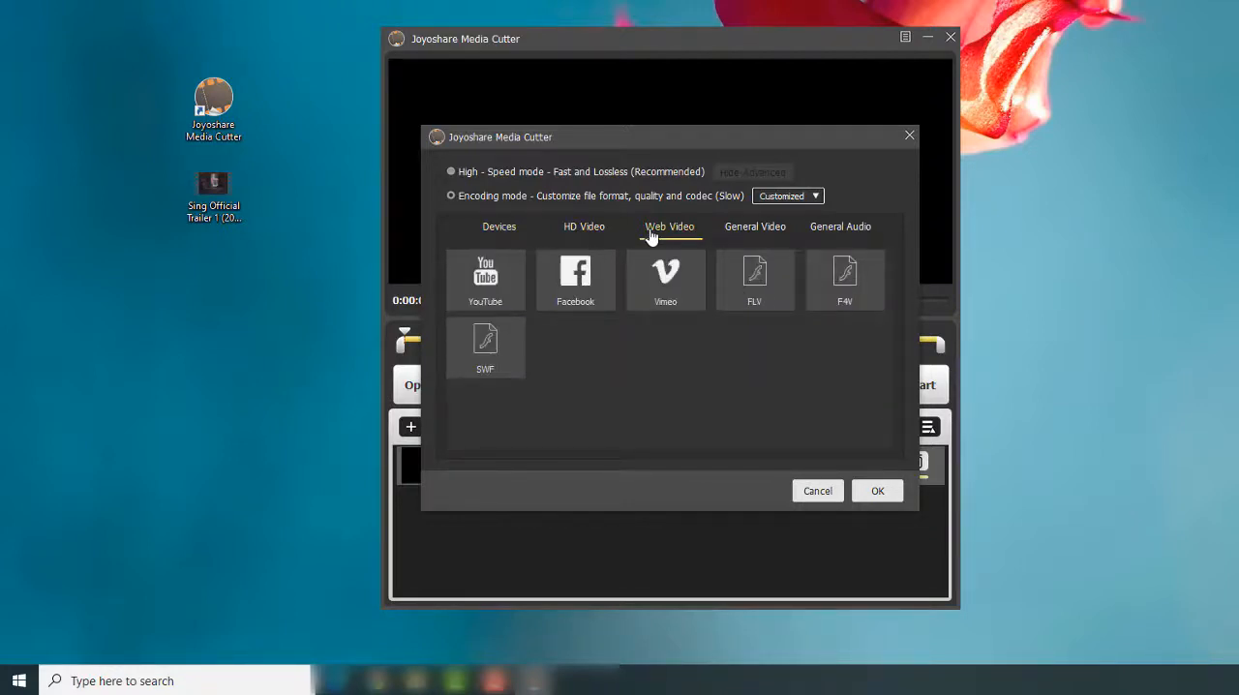
click(755, 226)
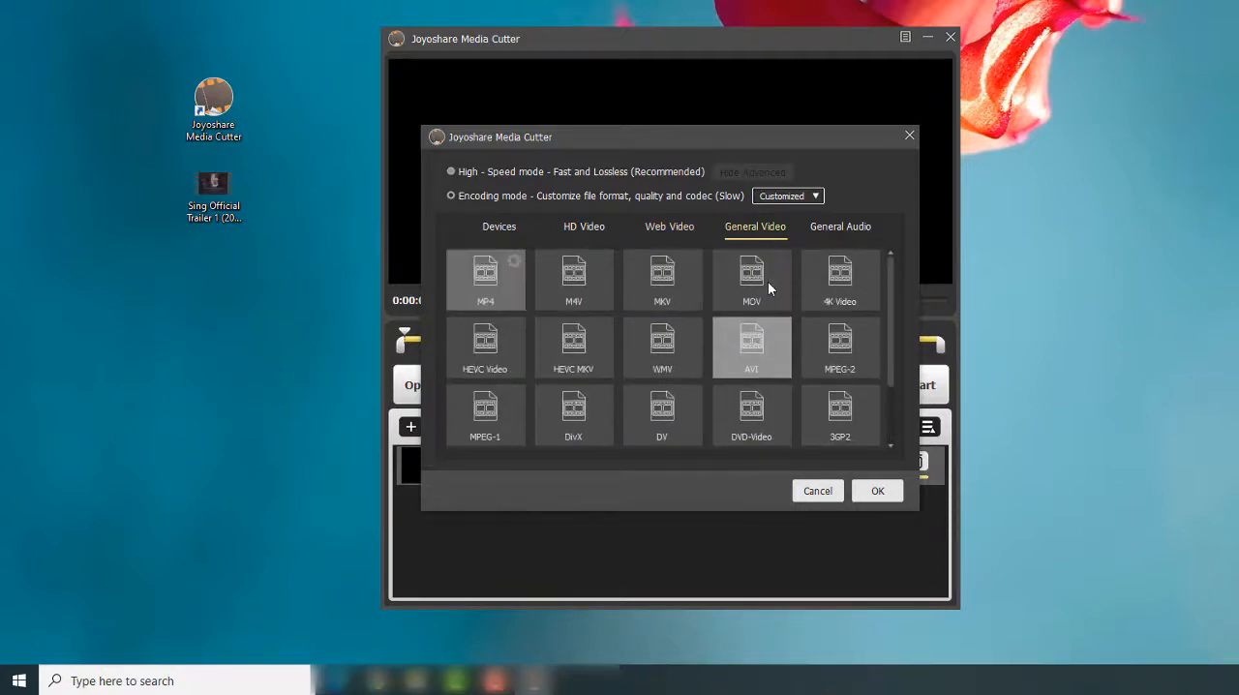
click(840, 227)
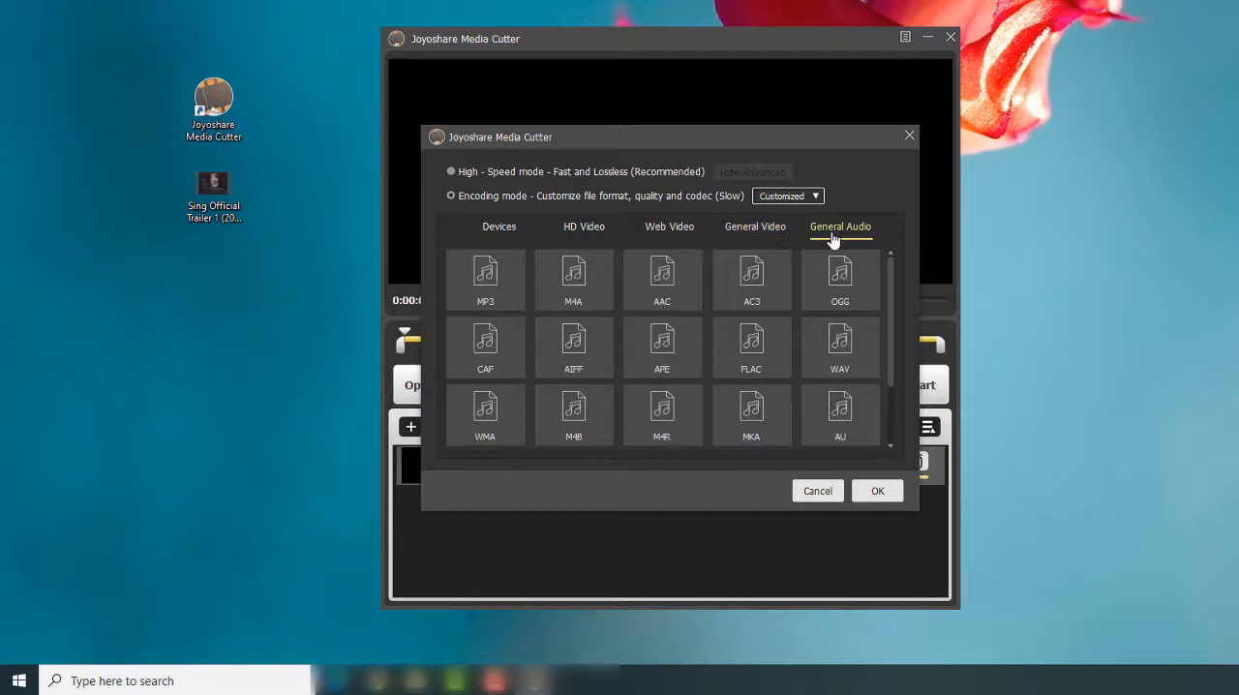
mouse_move(828, 271)
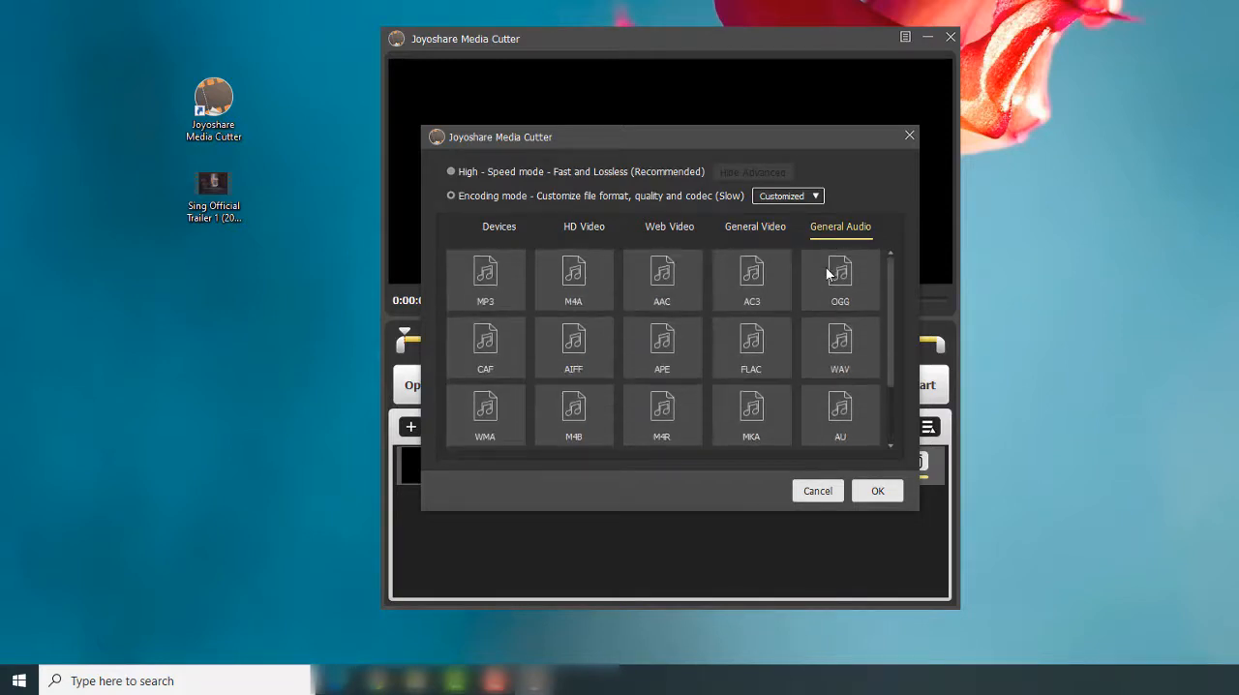
click(755, 225)
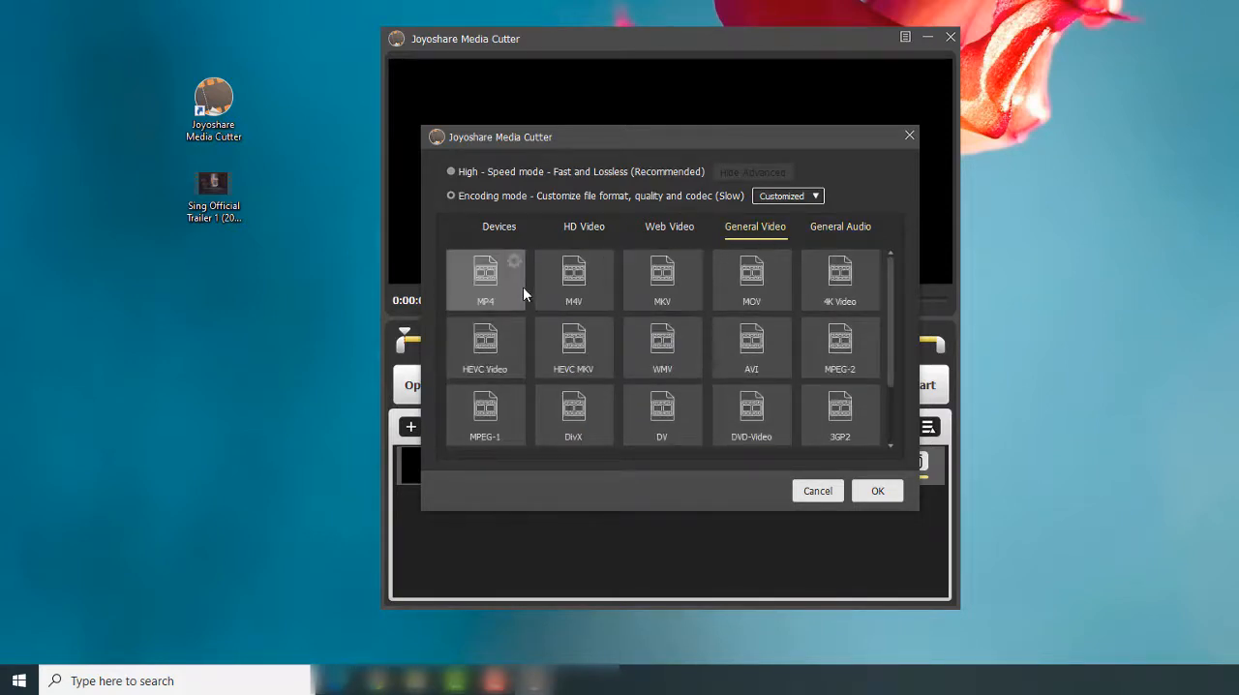
- Review MP4 codec H264, resolution 640*480, 30 fps and 2000 kbps, leaving them unchanged and confirming
click(573, 347)
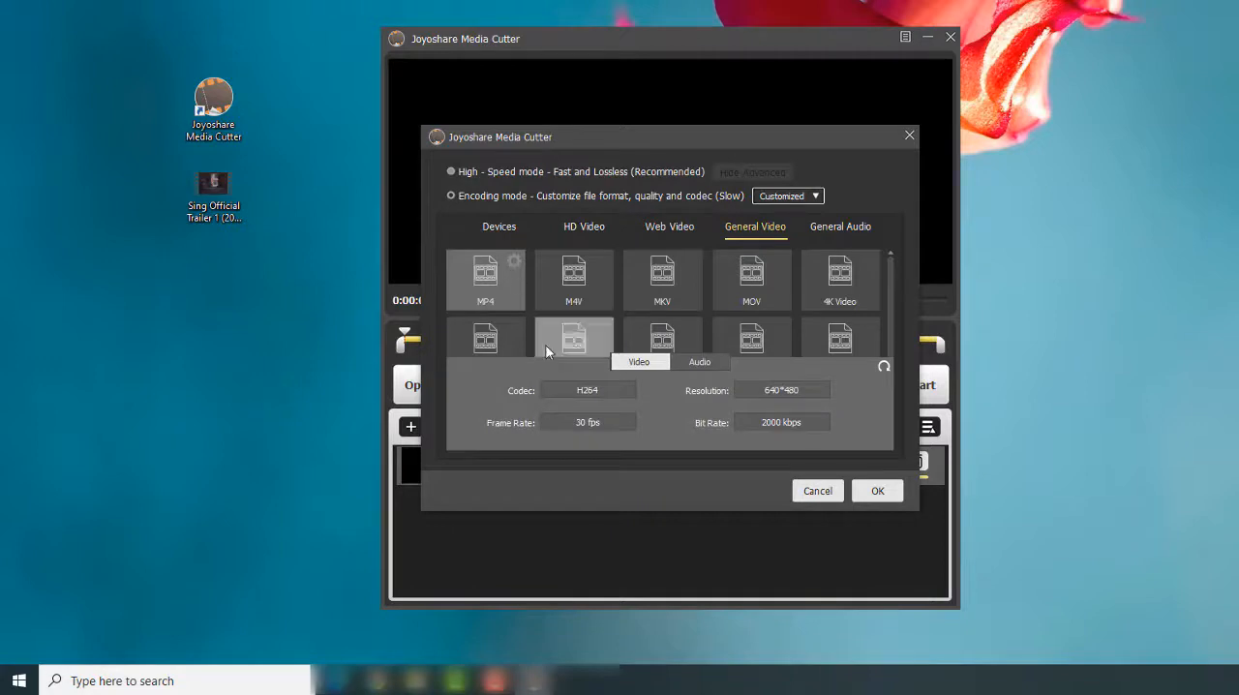
click(588, 391)
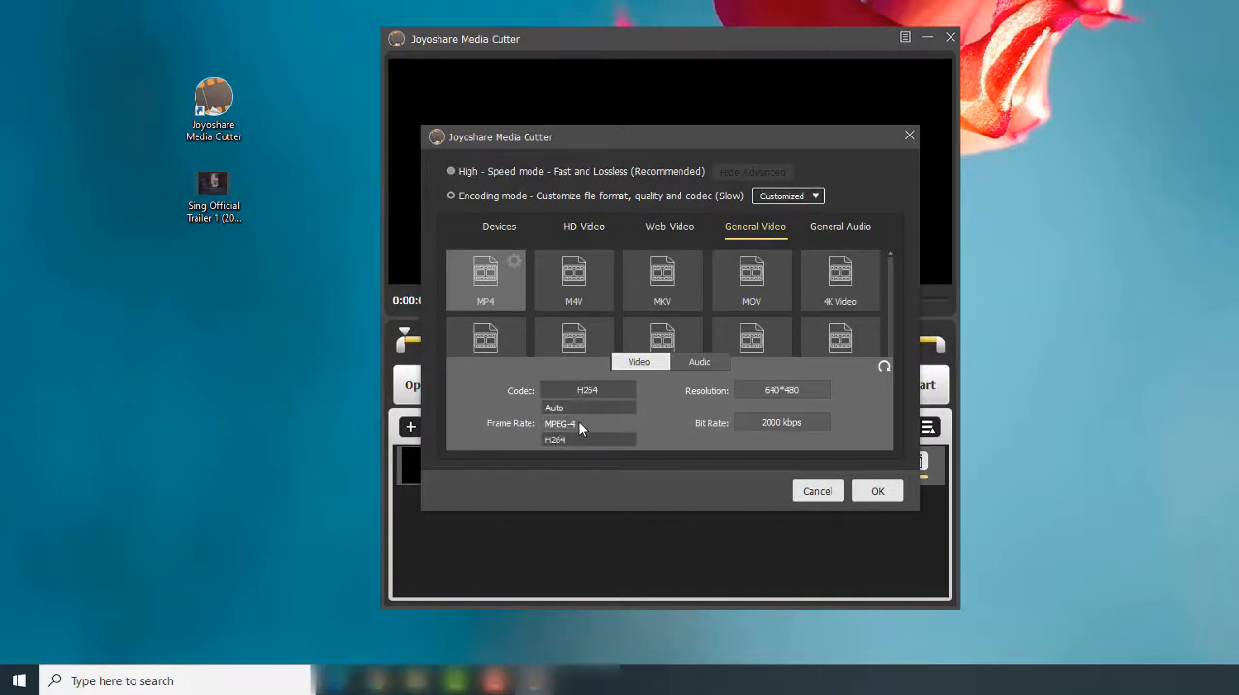
click(782, 389)
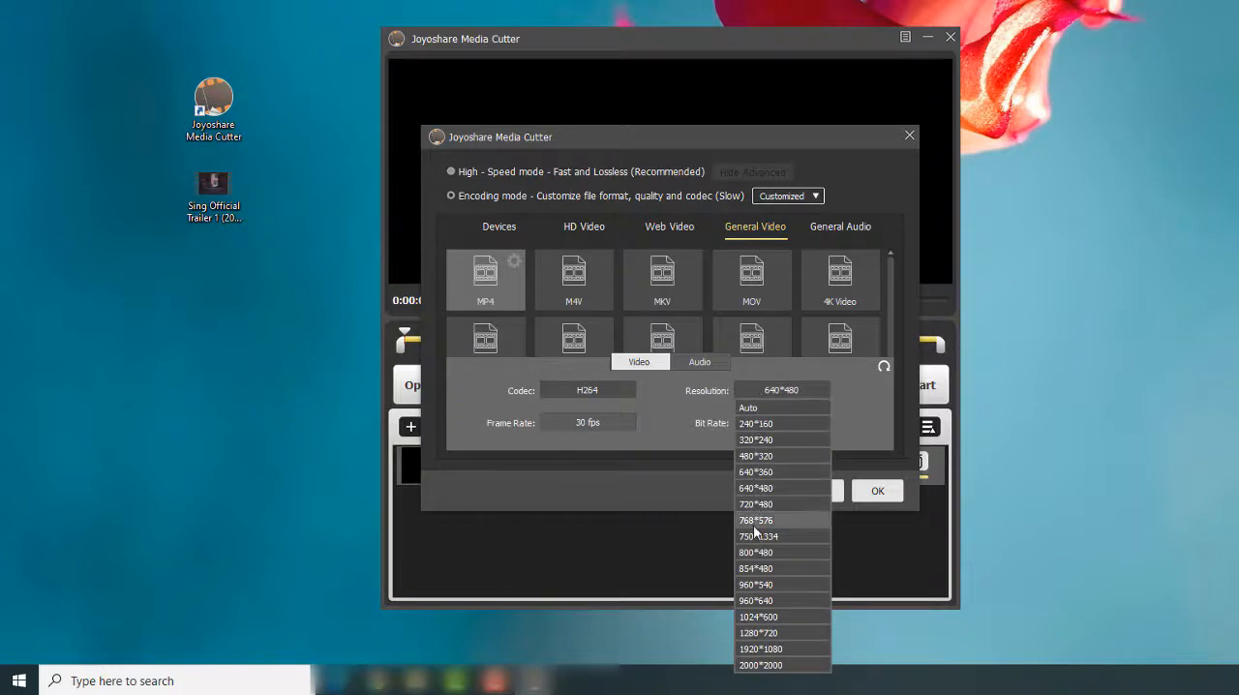
mouse_move(608, 538)
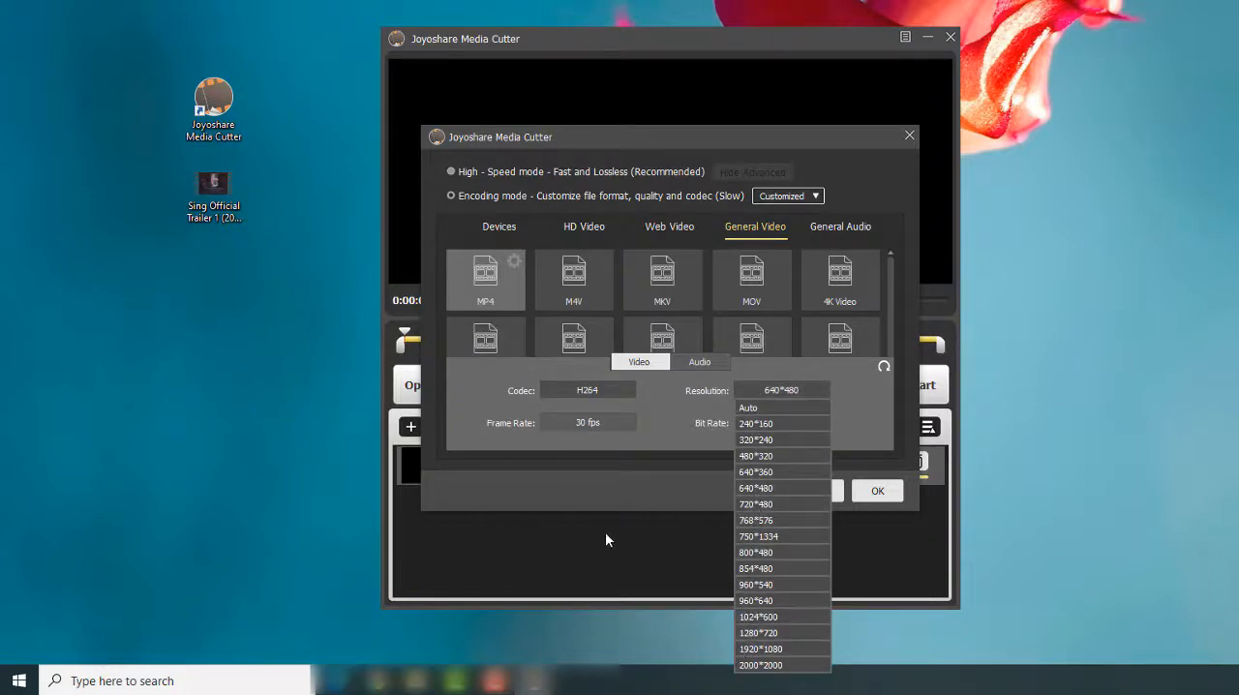
click(589, 422)
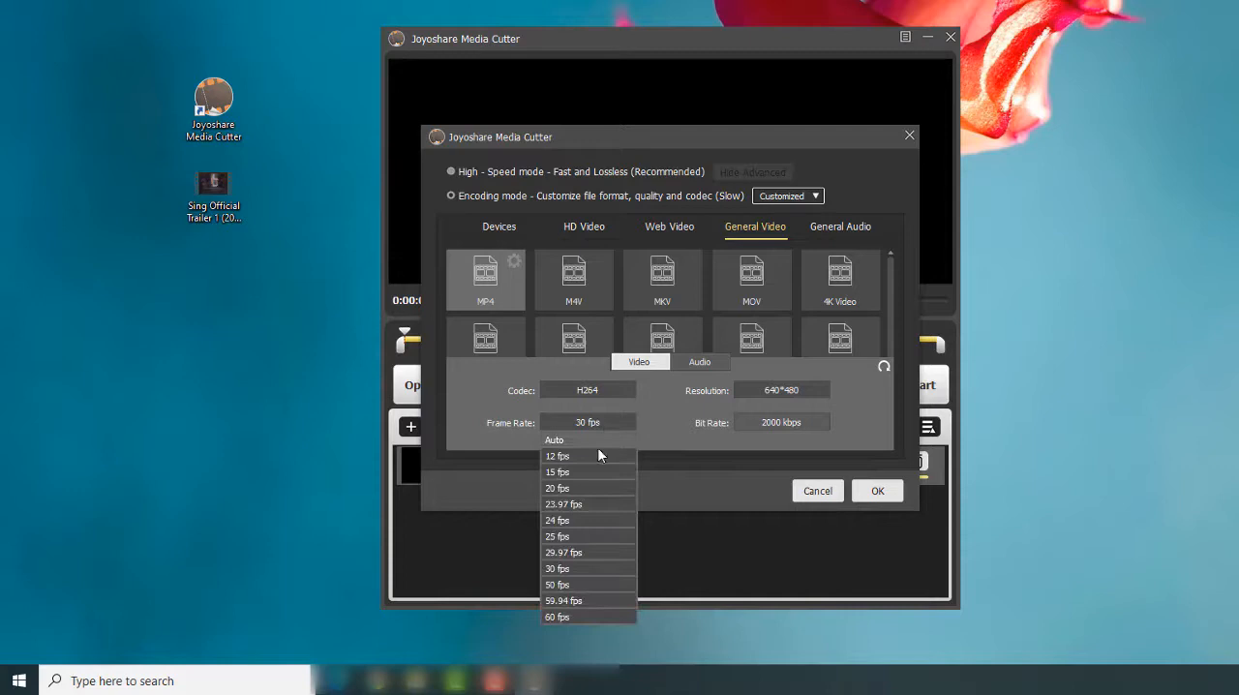
mouse_move(755, 460)
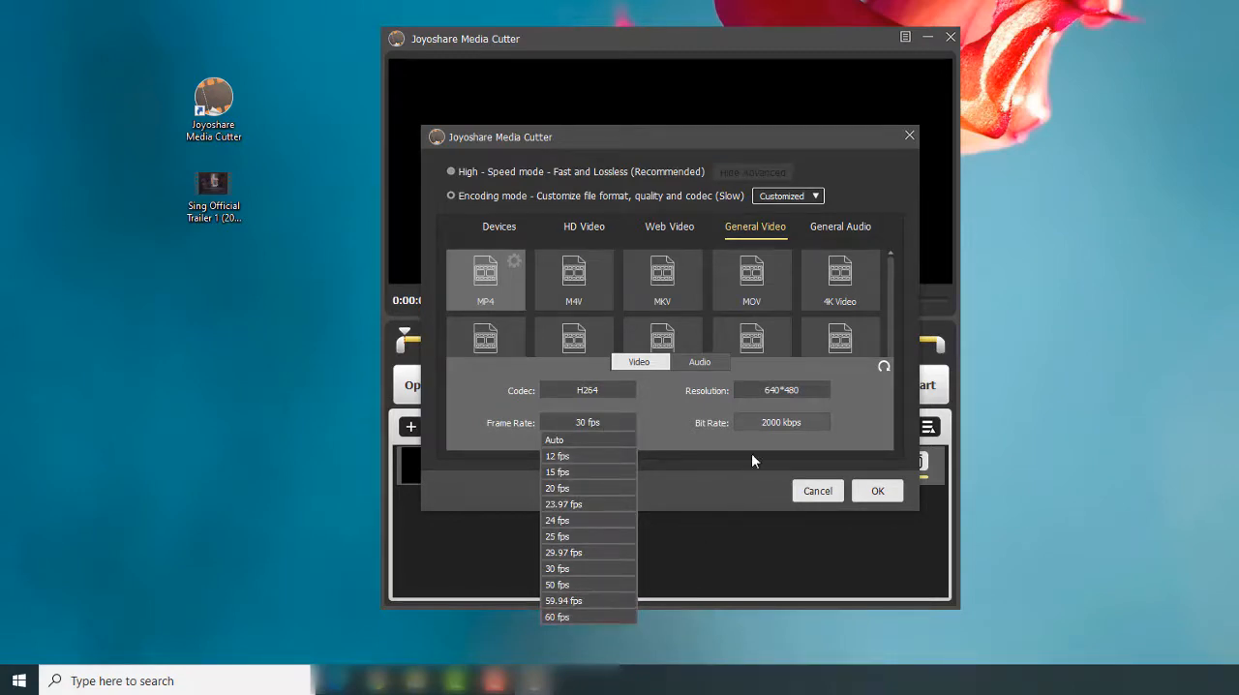
click(780, 420)
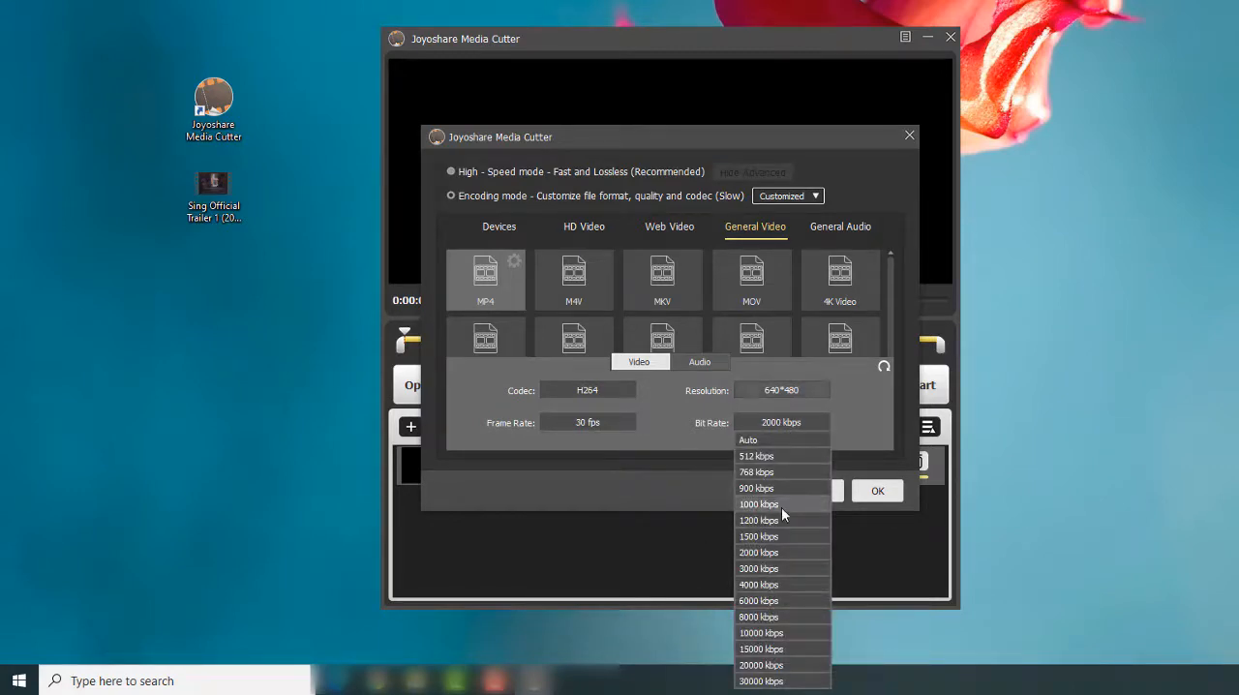
mouse_move(850, 686)
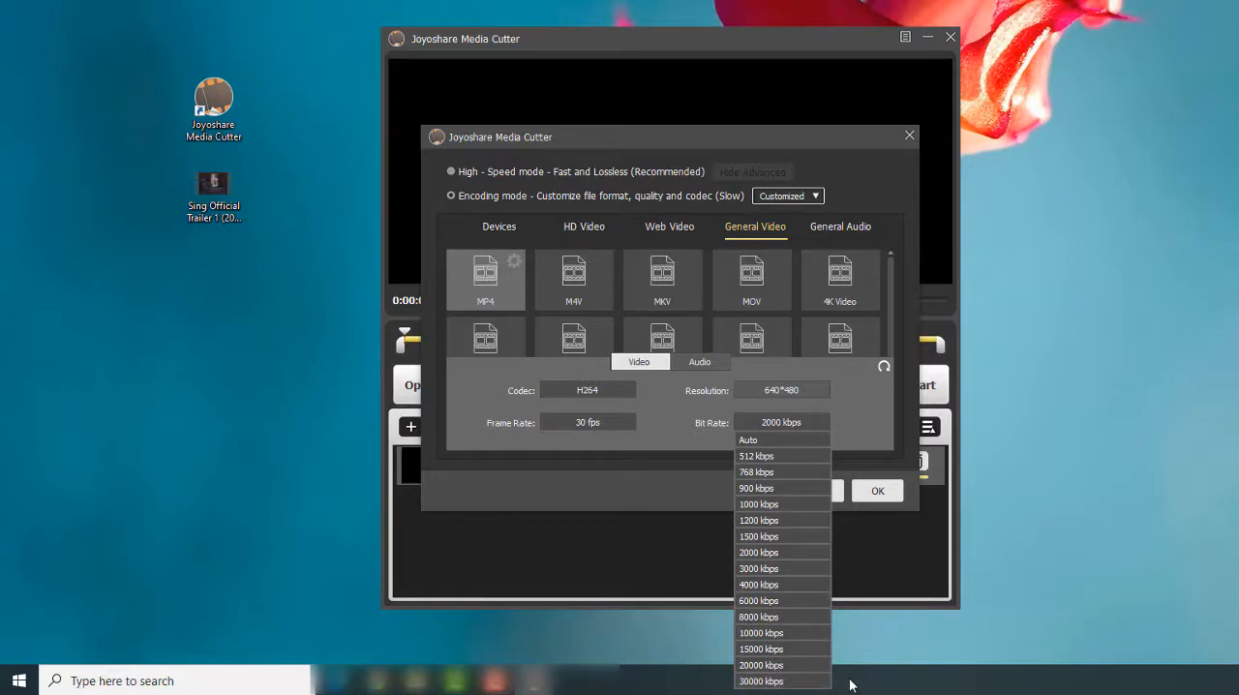
click(759, 552)
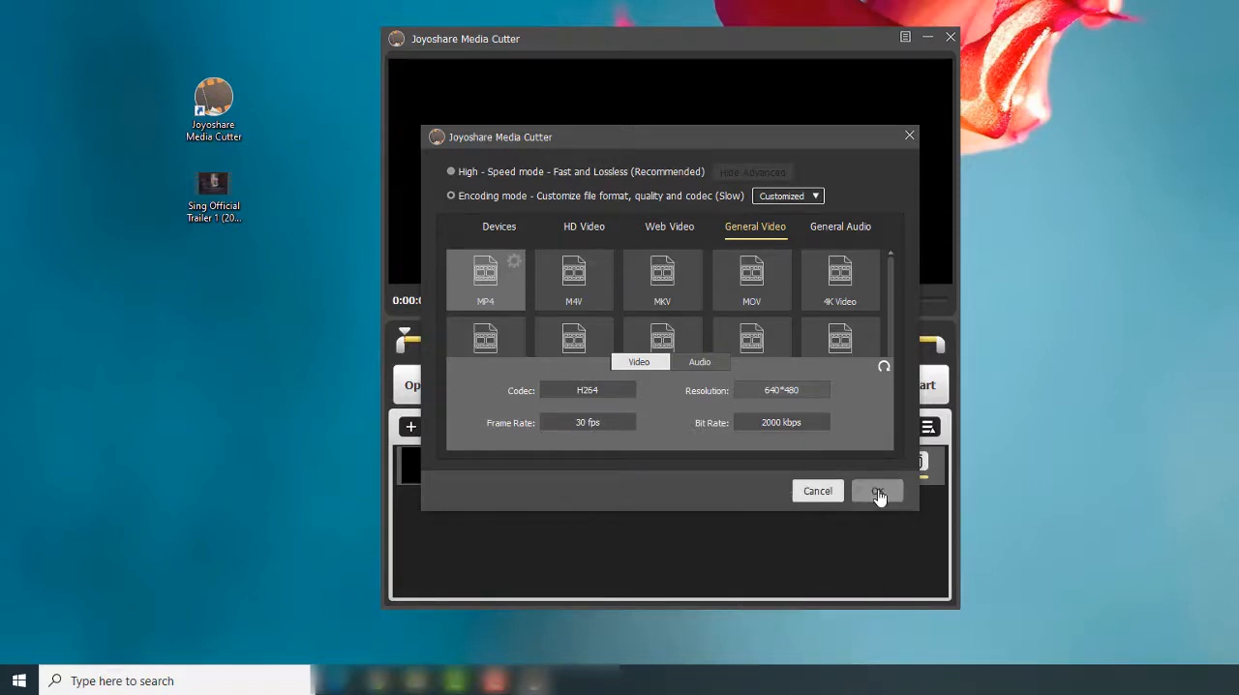
click(875, 491)
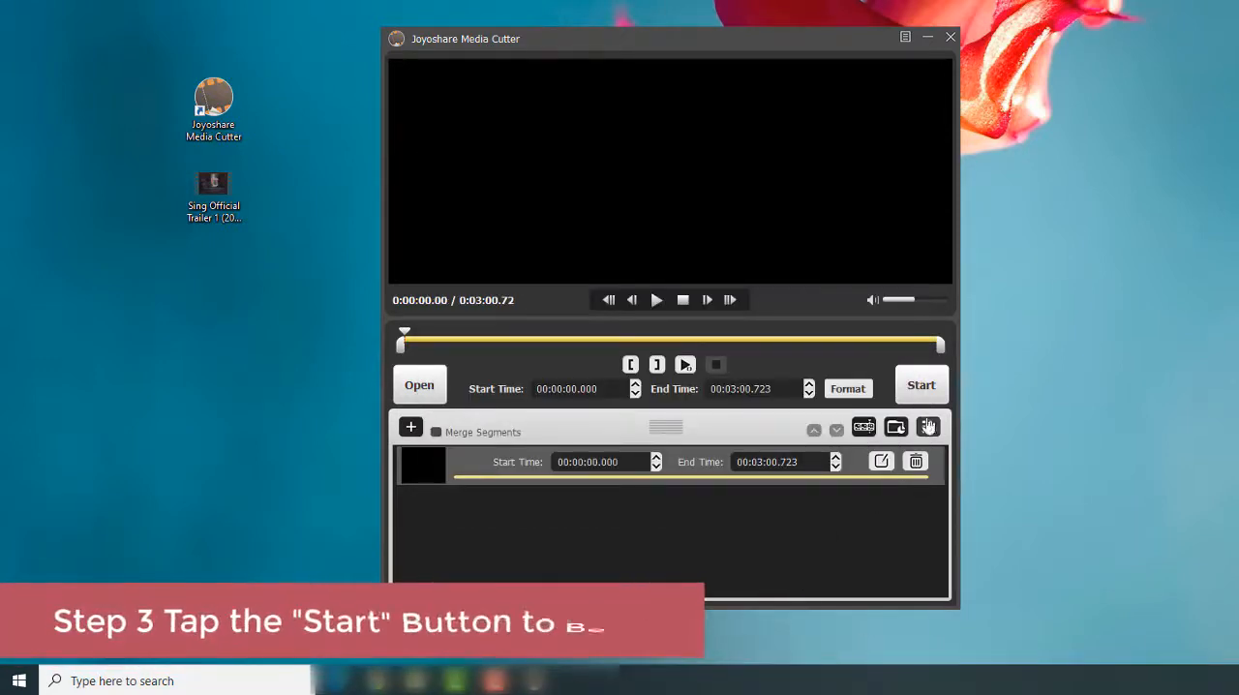
- Start converting the rotated Sing trailer to MP4
click(921, 384)
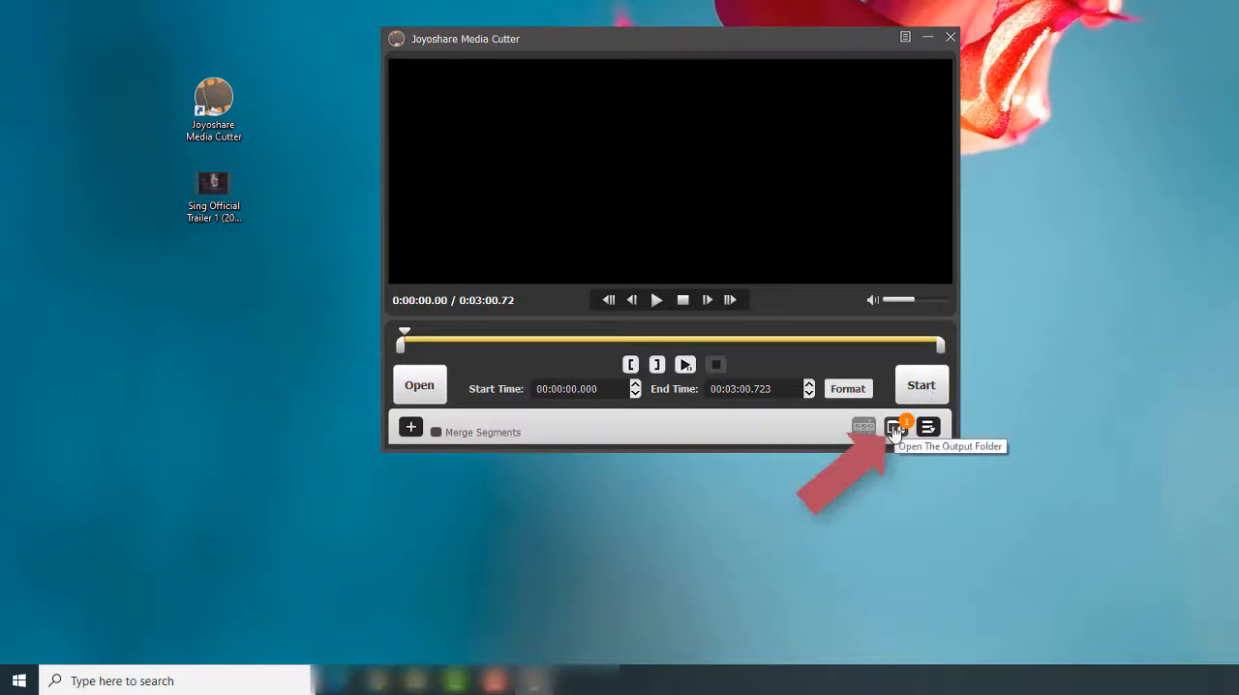
- Locate the converted Sing trailer in the output folder and play it upside-down
click(891, 428)
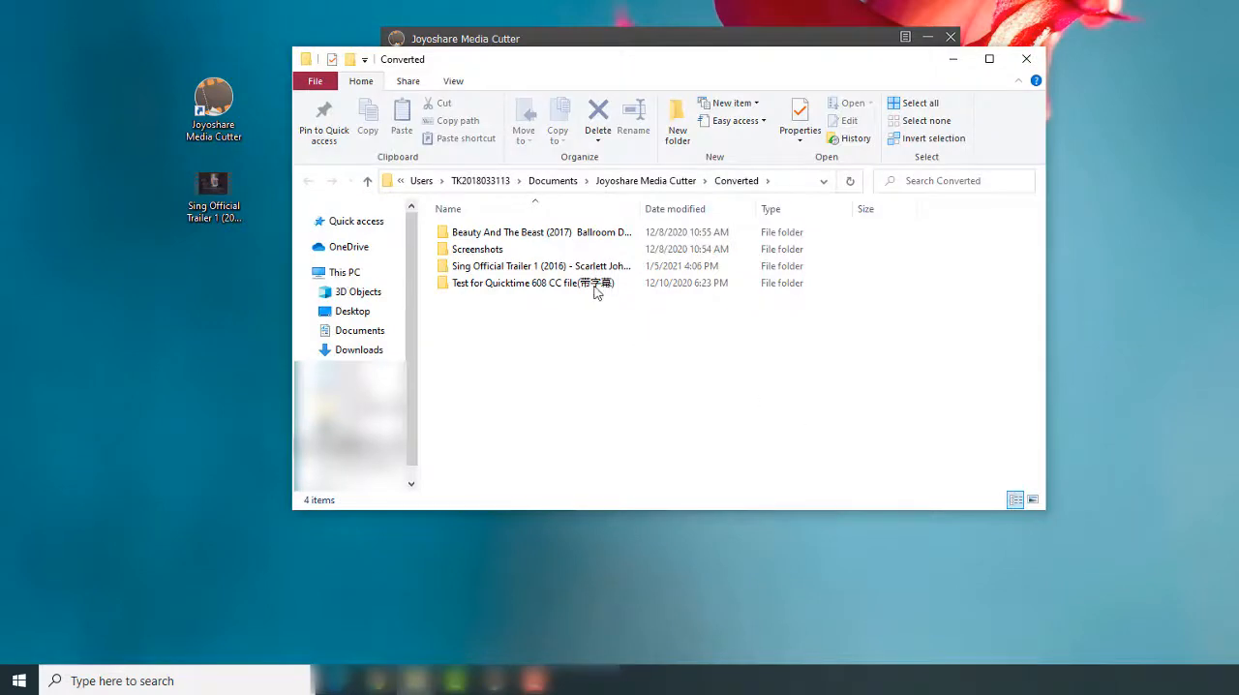
double_click(538, 265)
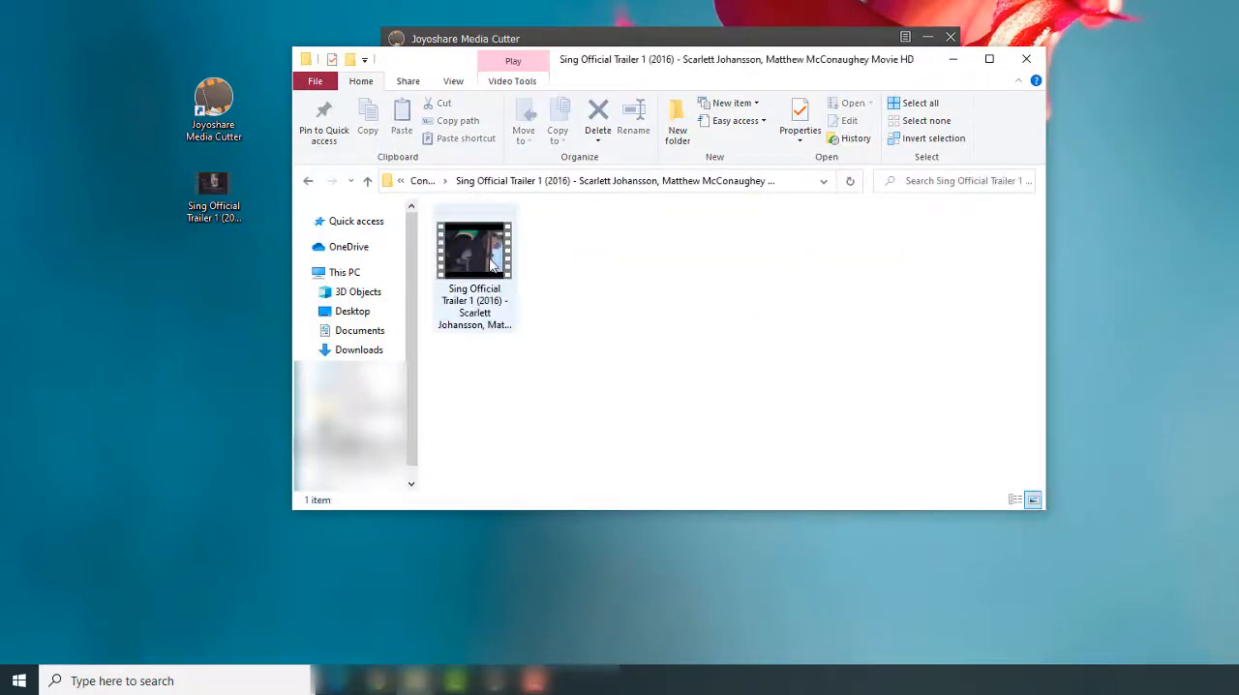
double_click(475, 250)
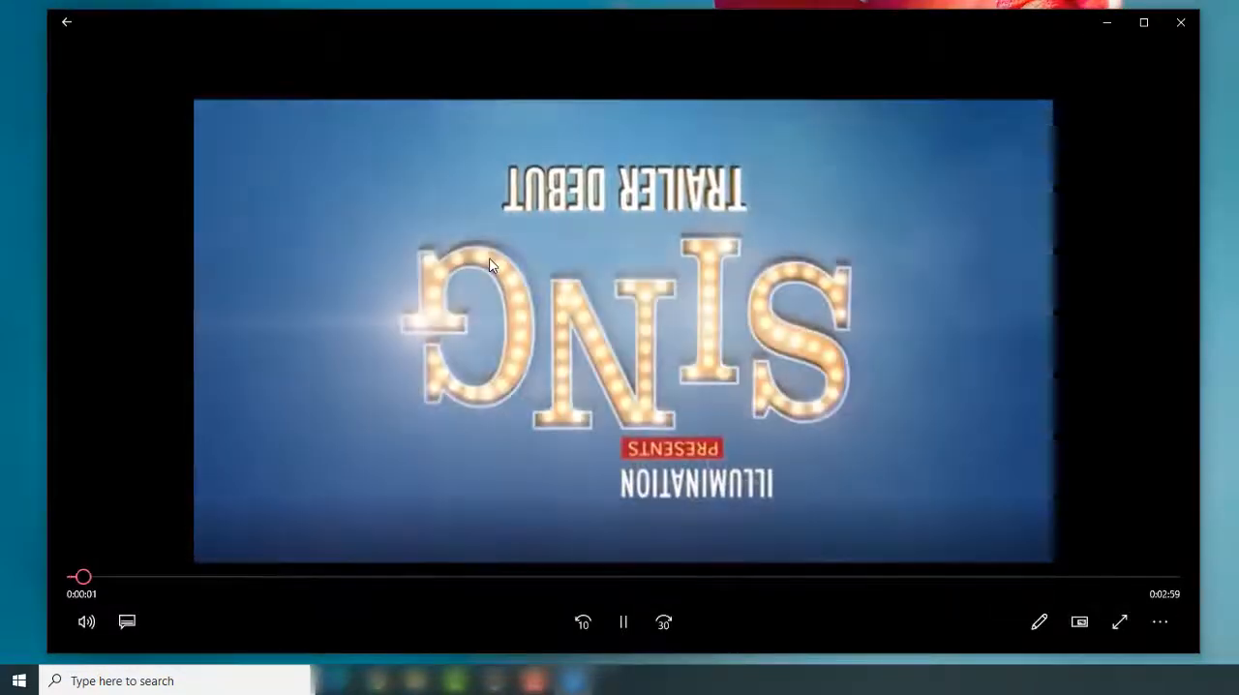